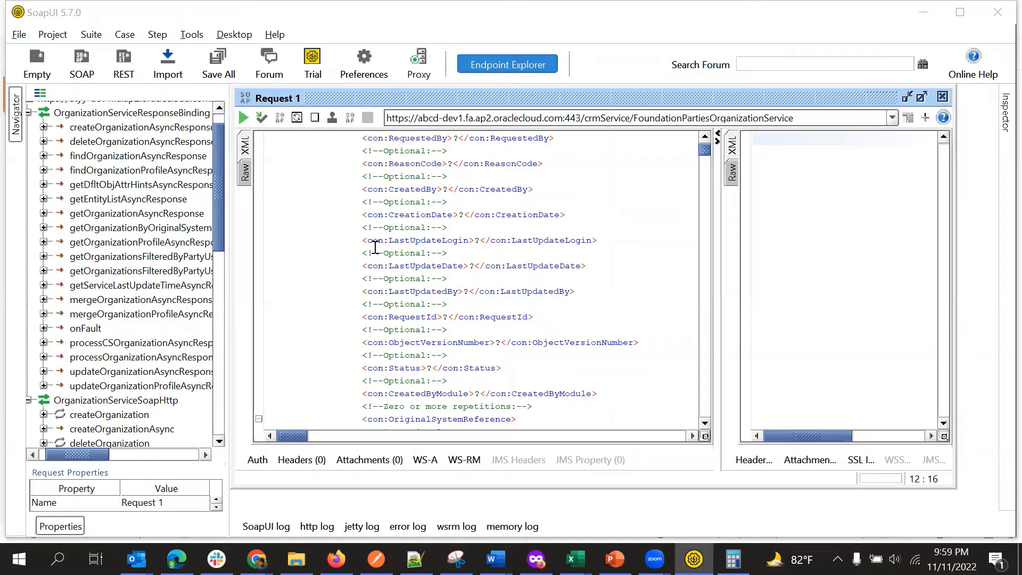
mouse_move(304, 248)
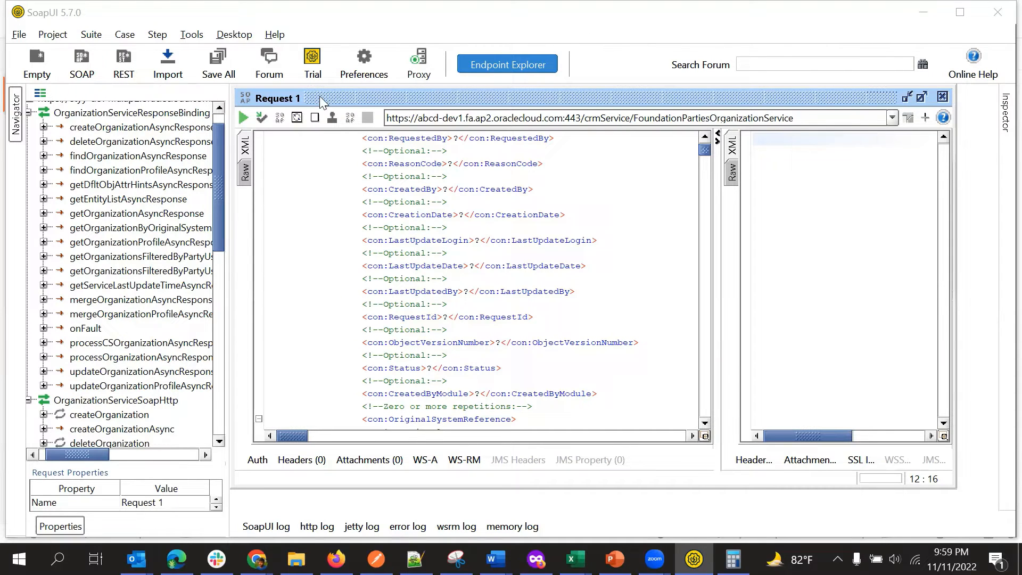
mouse_move(123, 63)
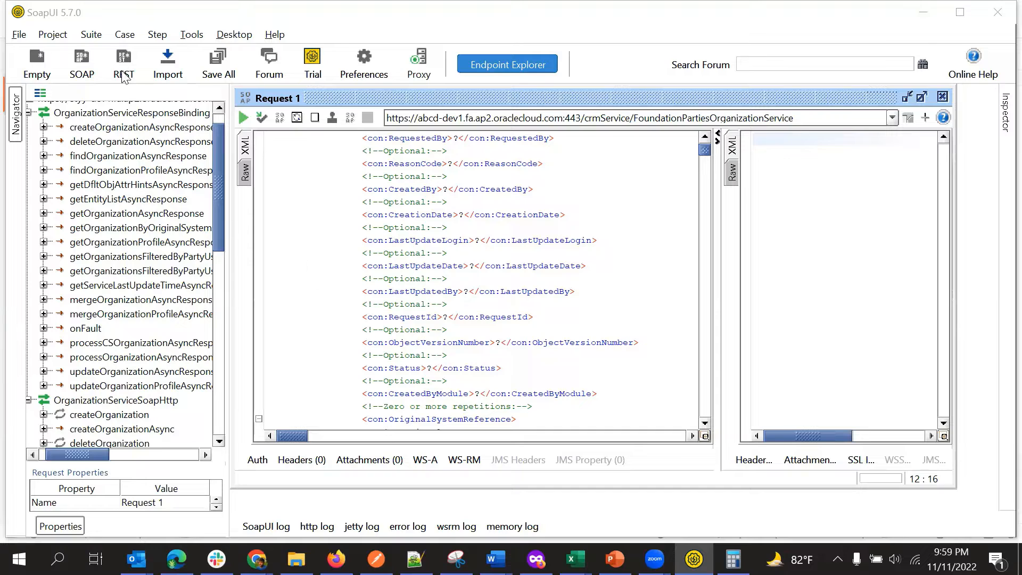
mouse_move(133, 90)
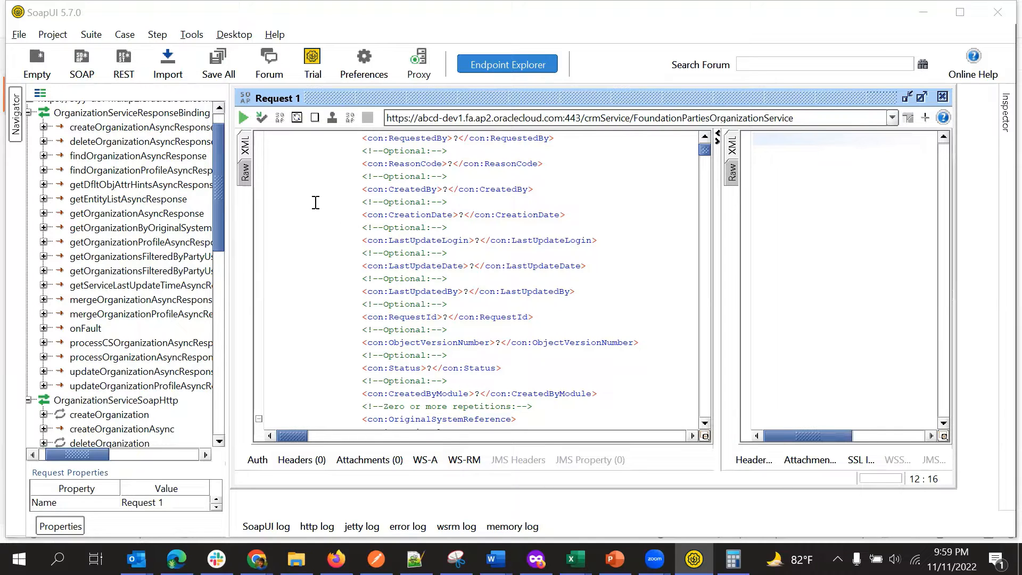
mouse_move(123, 63)
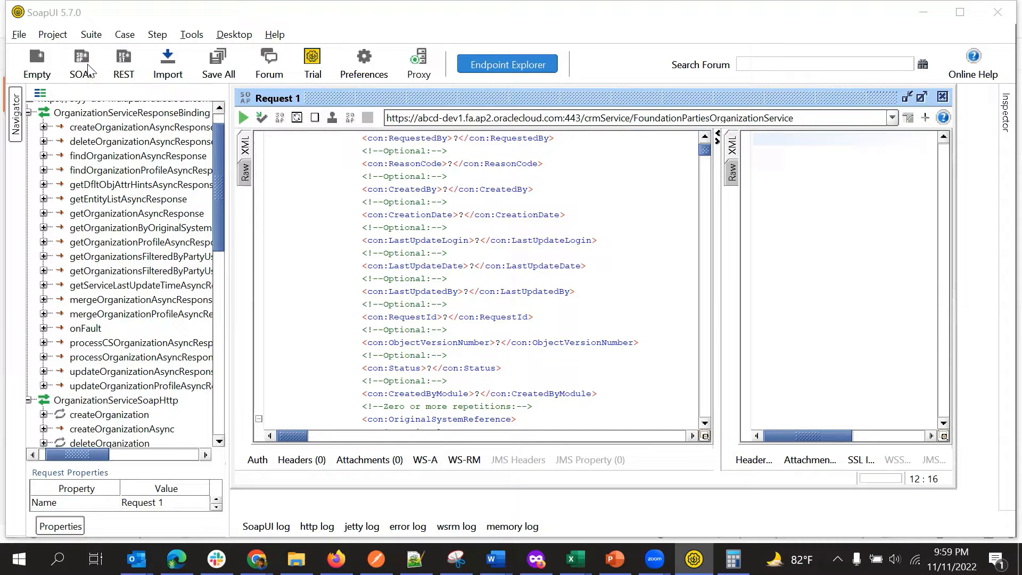
- Start creating a new SOAP project, then cancel it
left_click(80, 63)
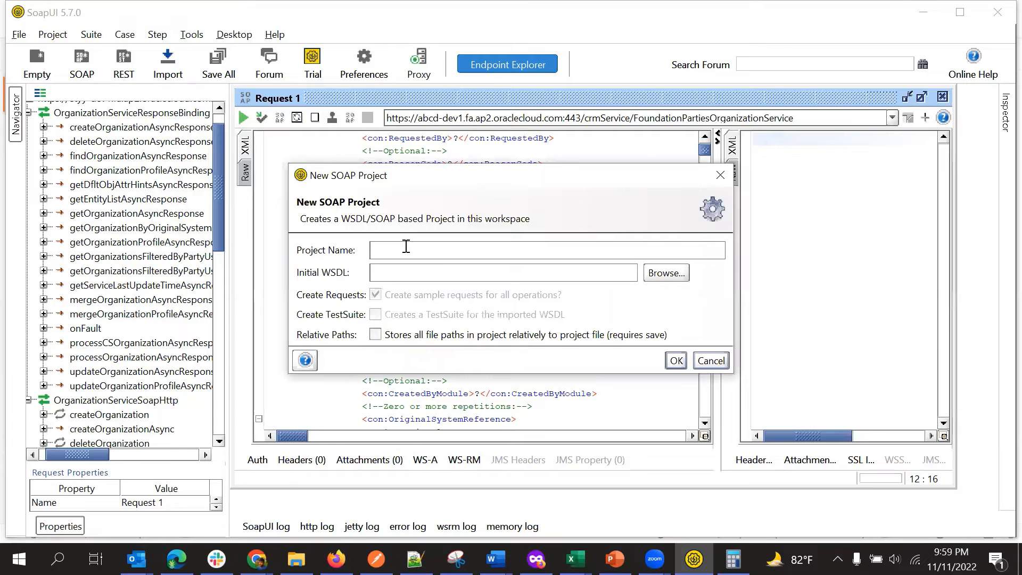
mouse_move(403, 250)
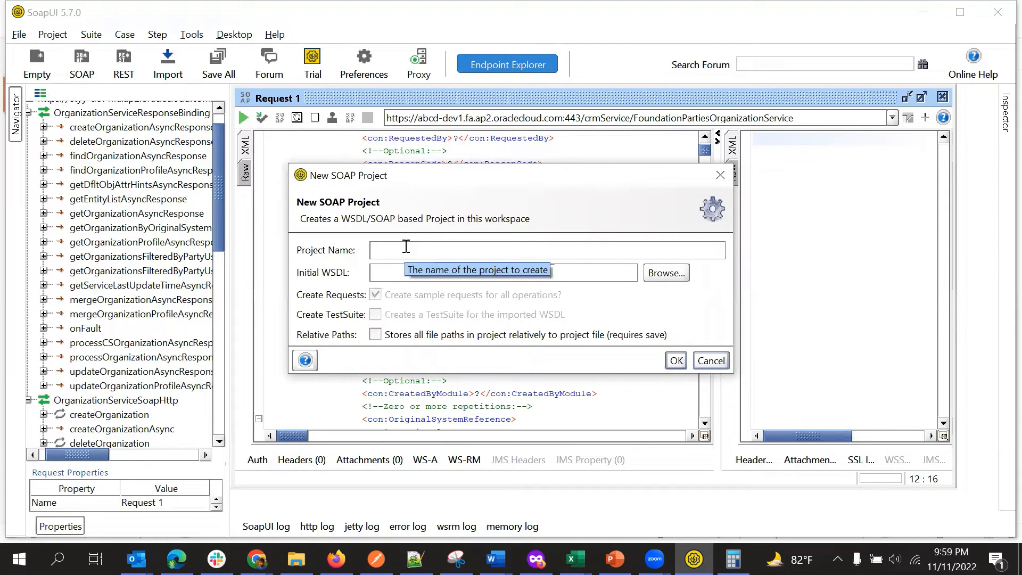
left_click(502, 272)
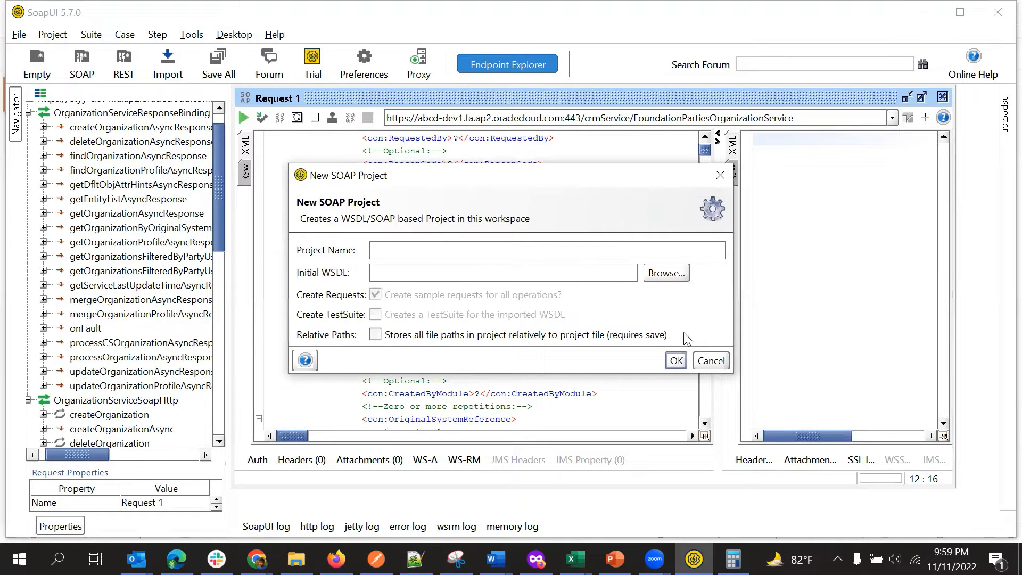
left_click(709, 360)
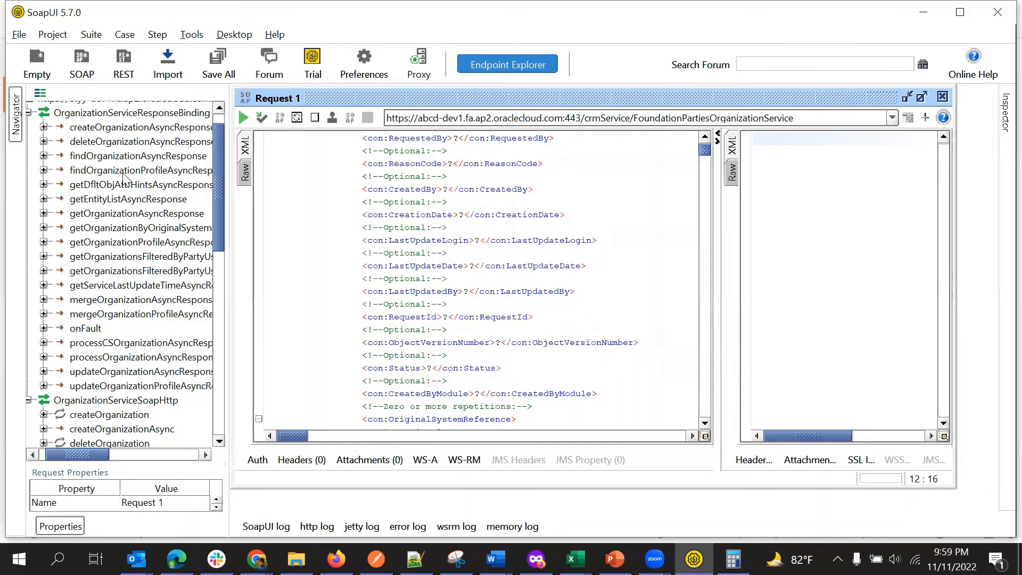
scroll("down", 3)
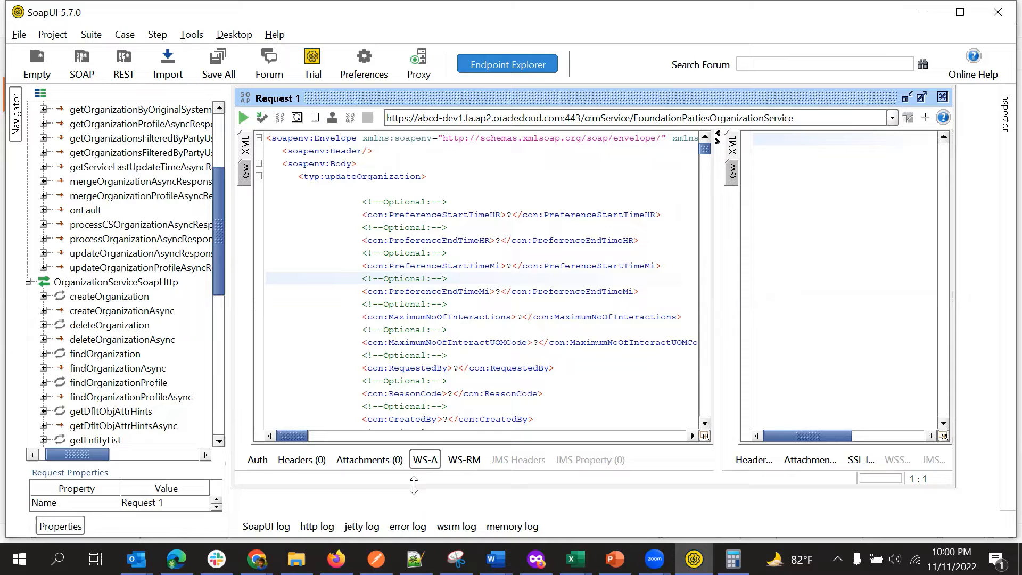
left_click(406, 526)
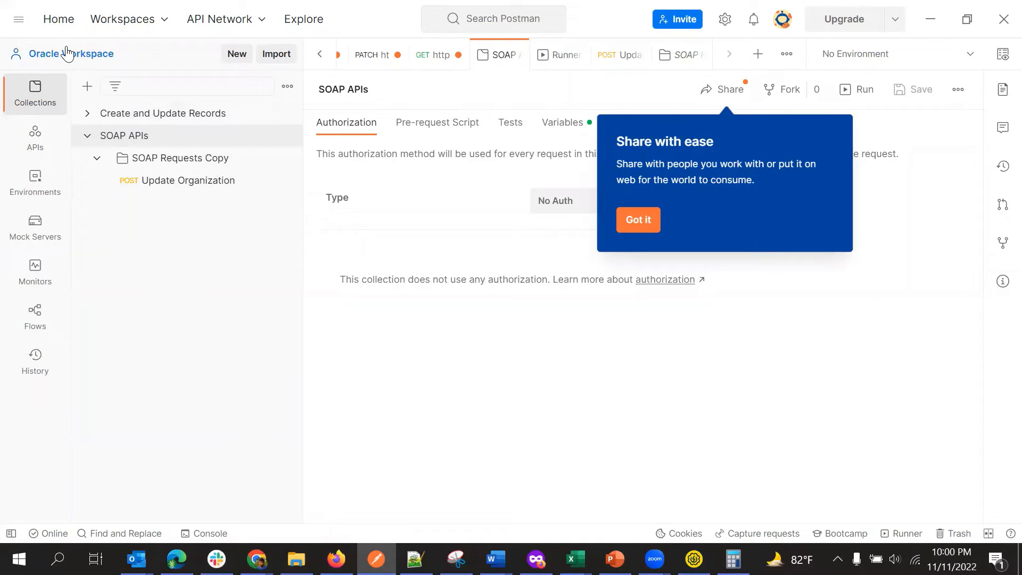
mouse_move(137, 169)
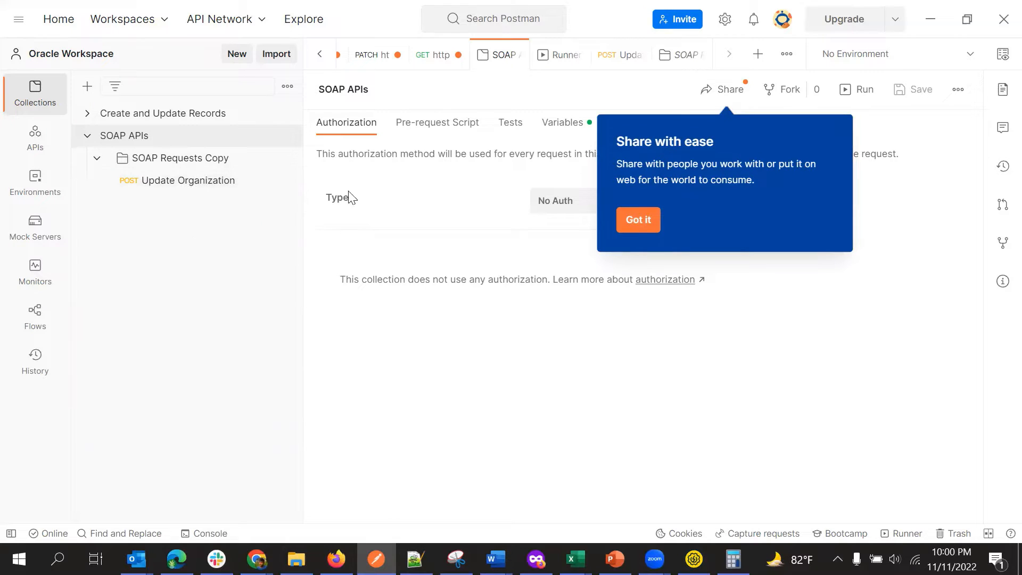
- Dismiss the sharing tip, open a new untitled tab, and select the SOAP Requests Copy folder
left_click(637, 220)
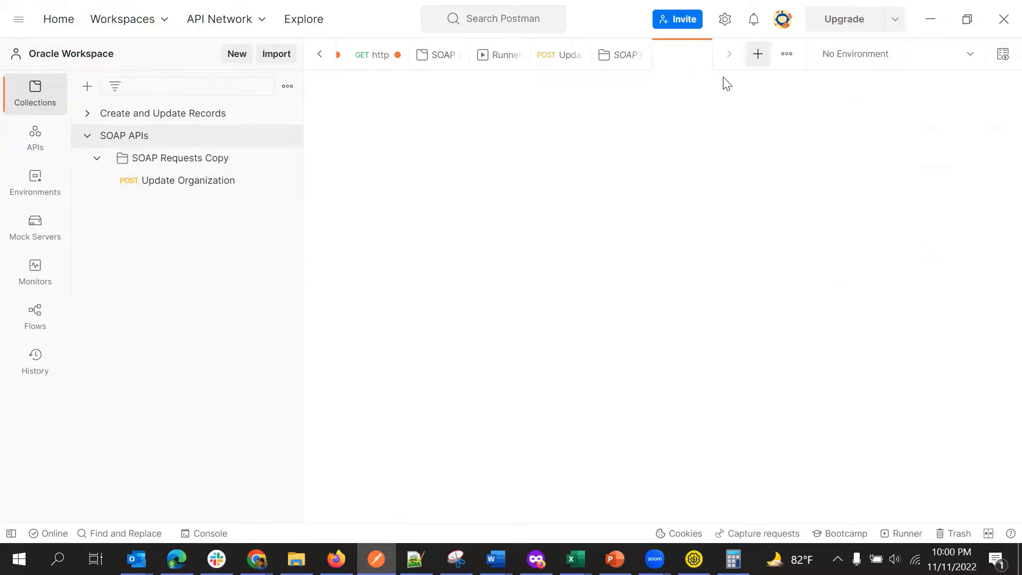
left_click(757, 54)
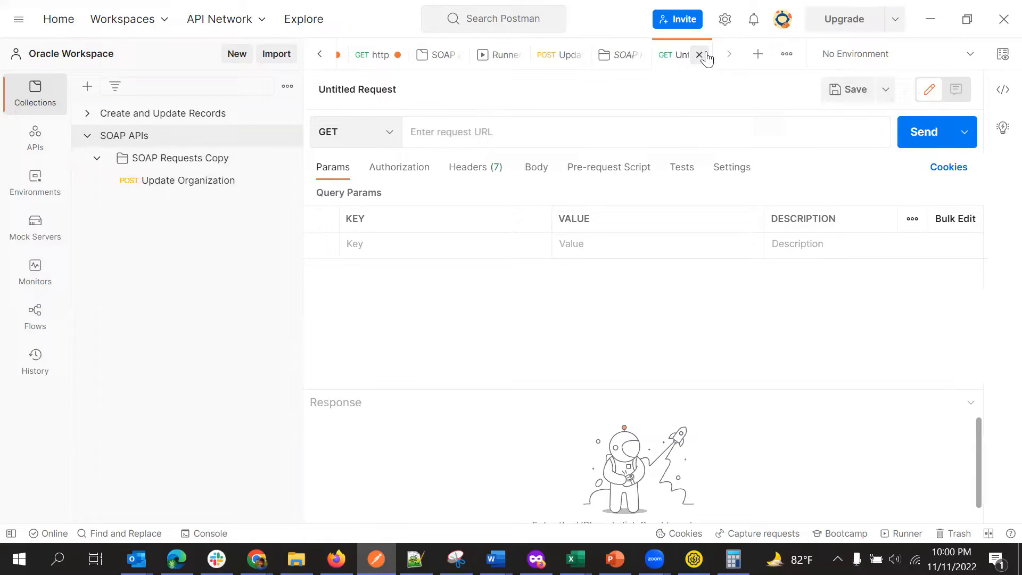
mouse_move(699, 54)
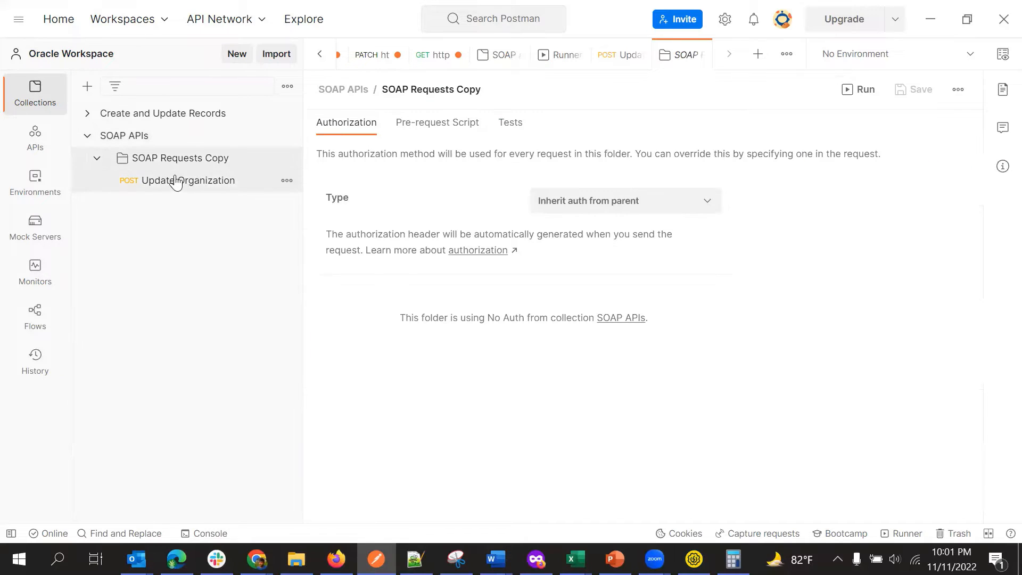
left_click(177, 157)
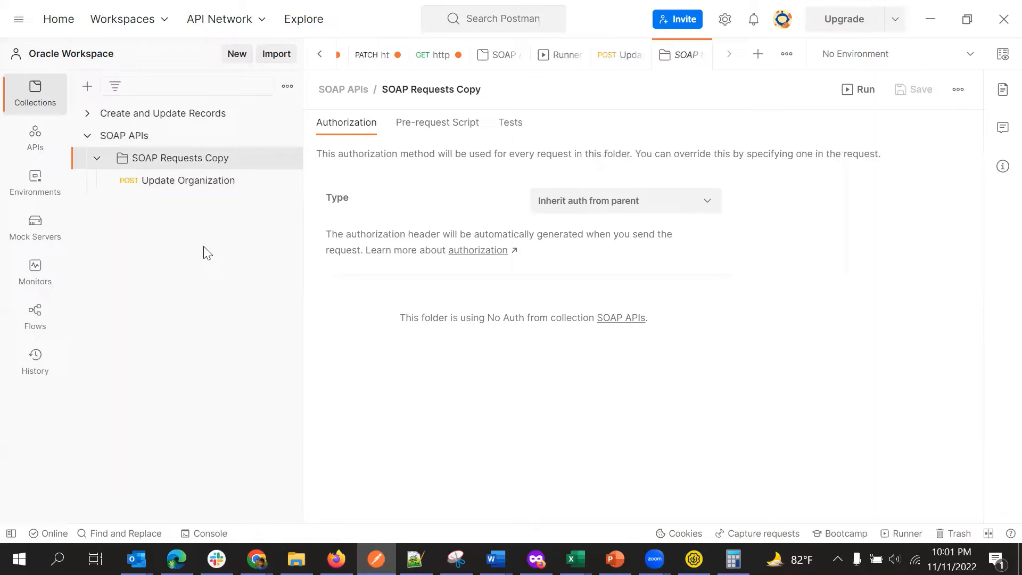
mouse_move(209, 217)
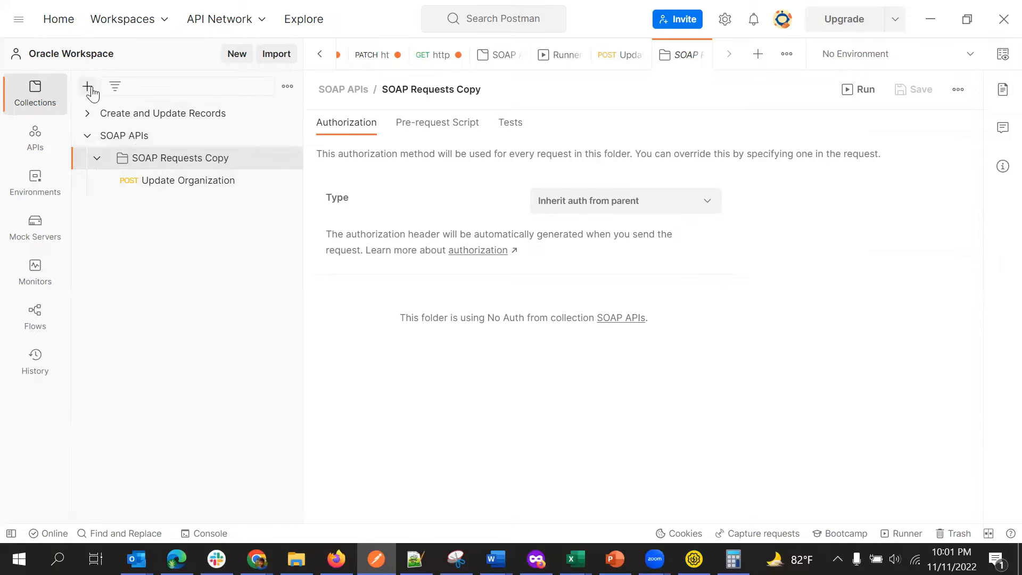
mouse_move(88, 91)
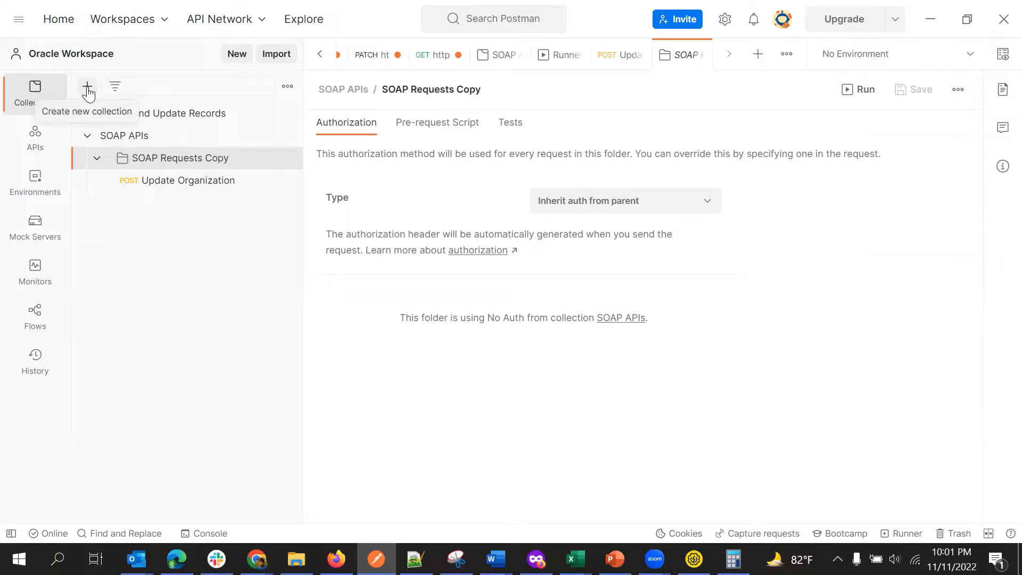
- Add an empty collection and name it 'New Collection Name'
left_click(86, 86)
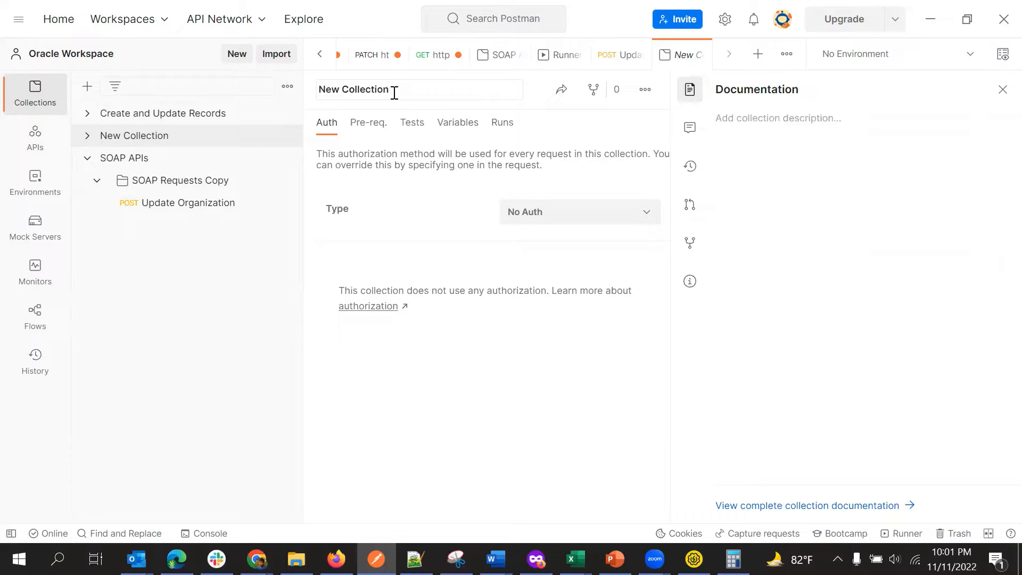
type("na")
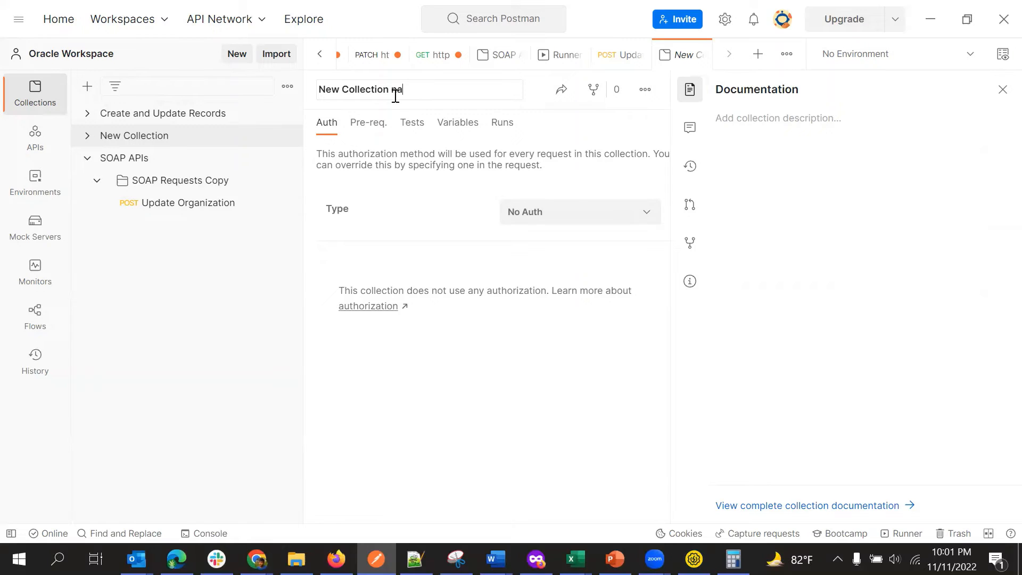
type("me")
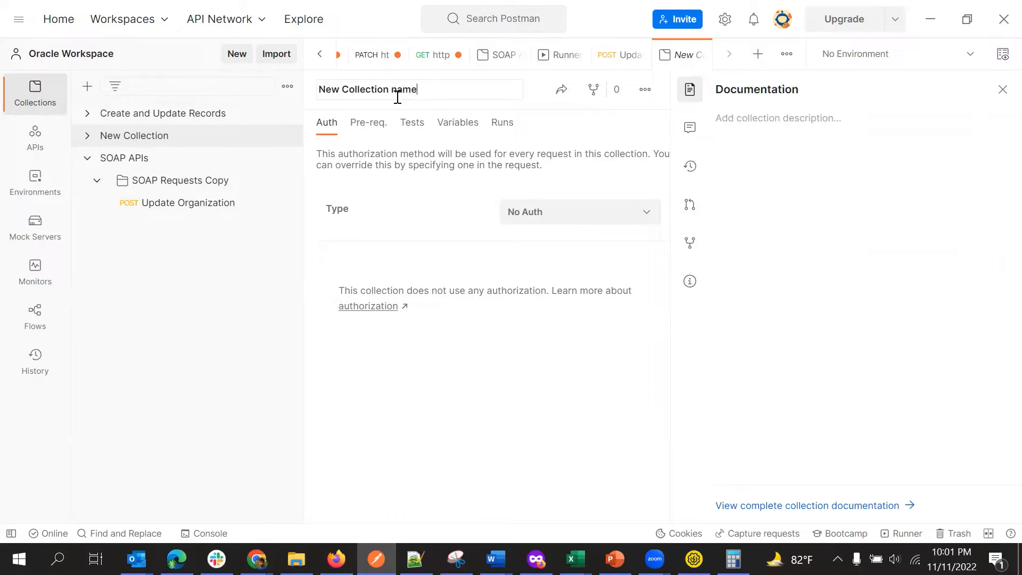
type("Name")
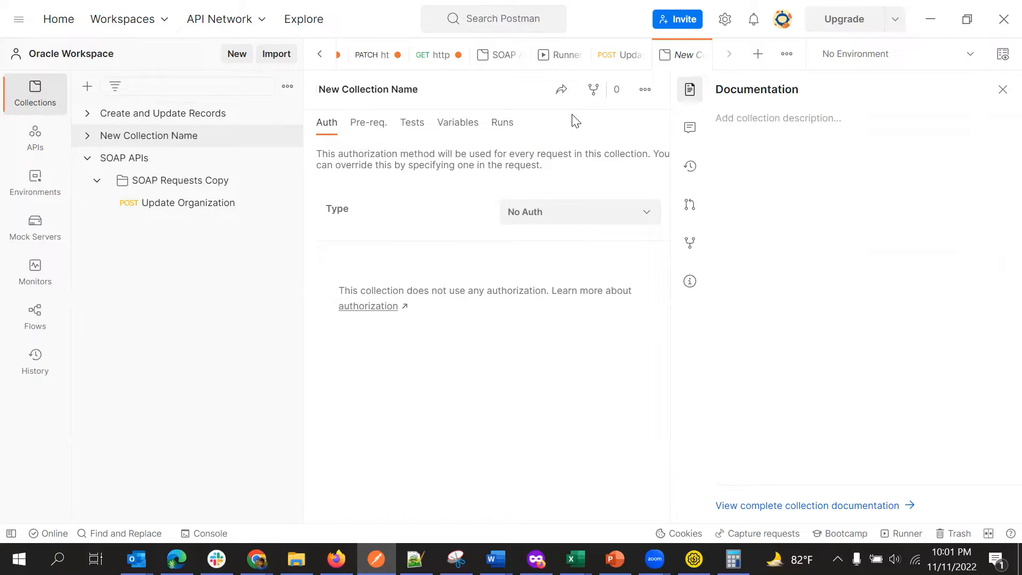
mouse_move(389, 213)
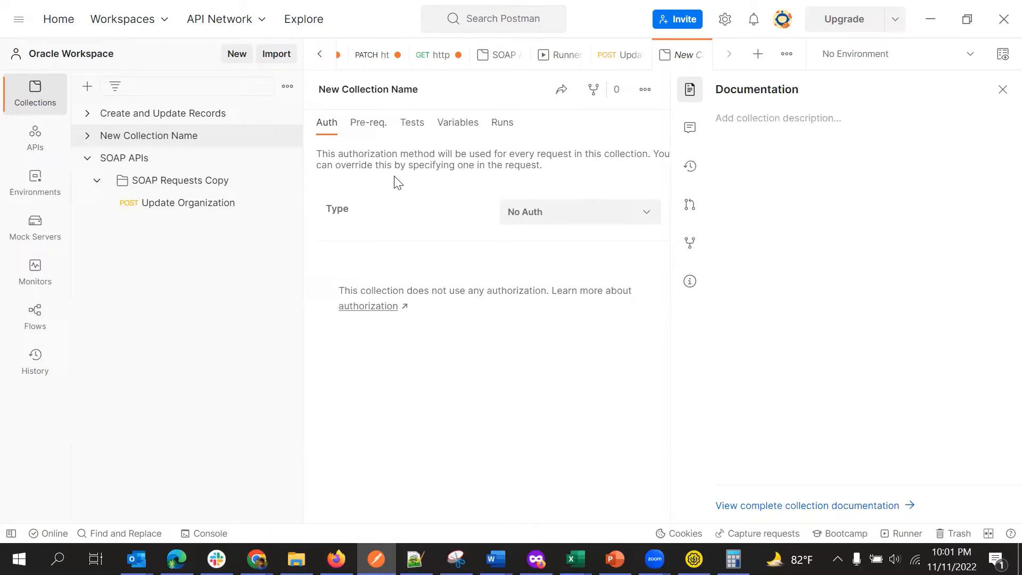
- Browse the collection's authorization types and keep No Auth
left_click(577, 212)
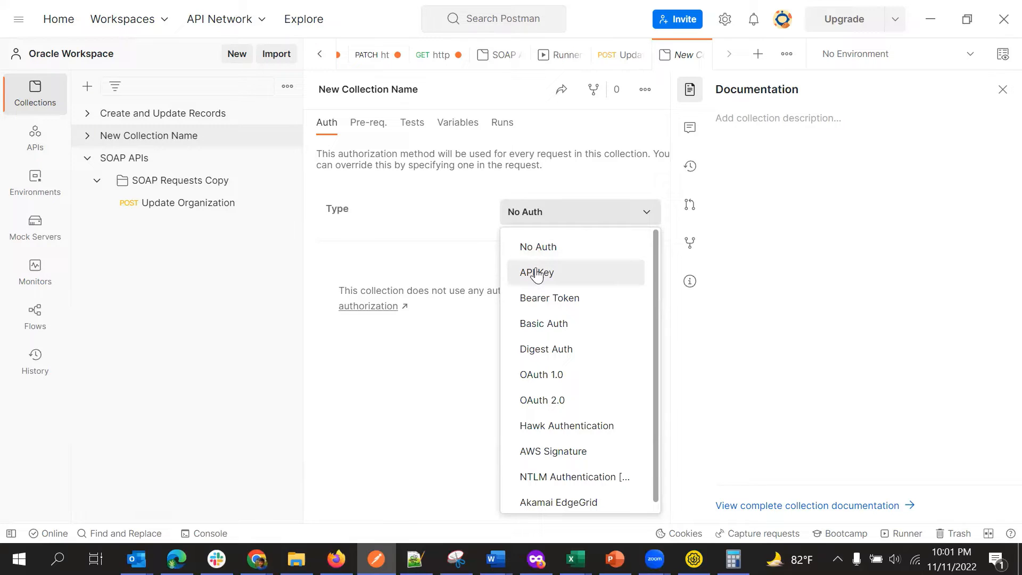
left_click(580, 212)
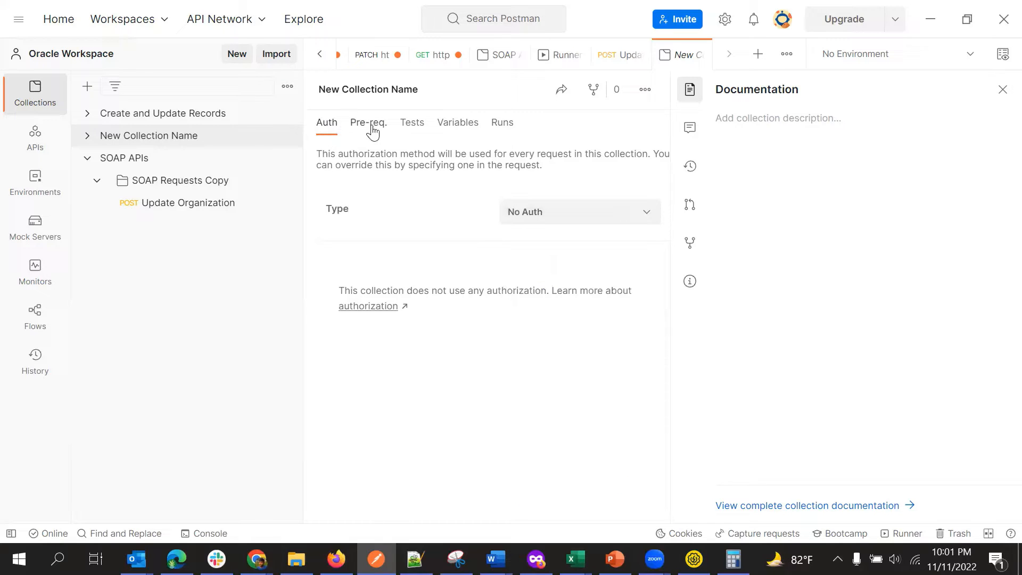
mouse_move(349, 151)
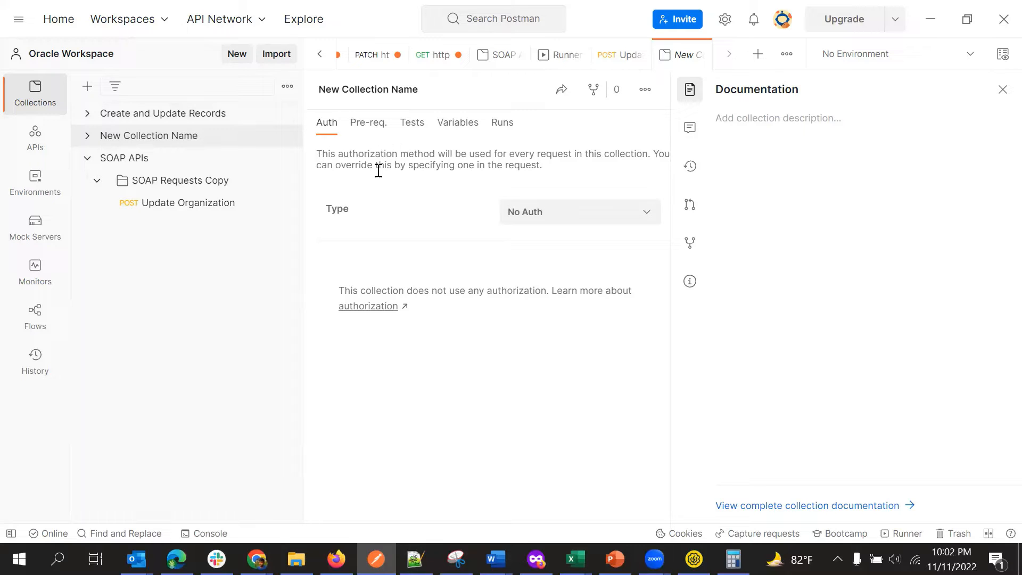
mouse_move(398, 181)
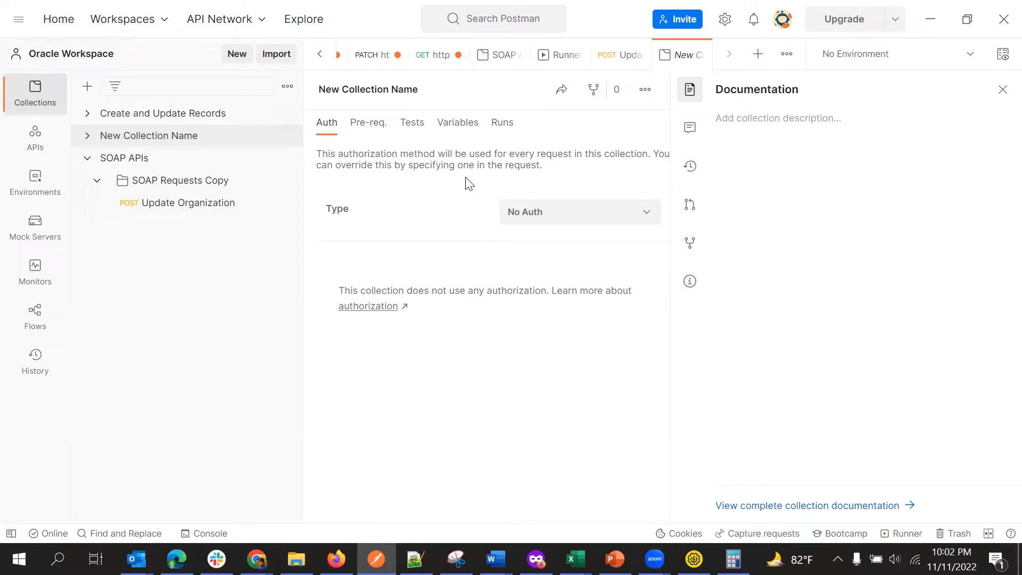
mouse_move(235, 207)
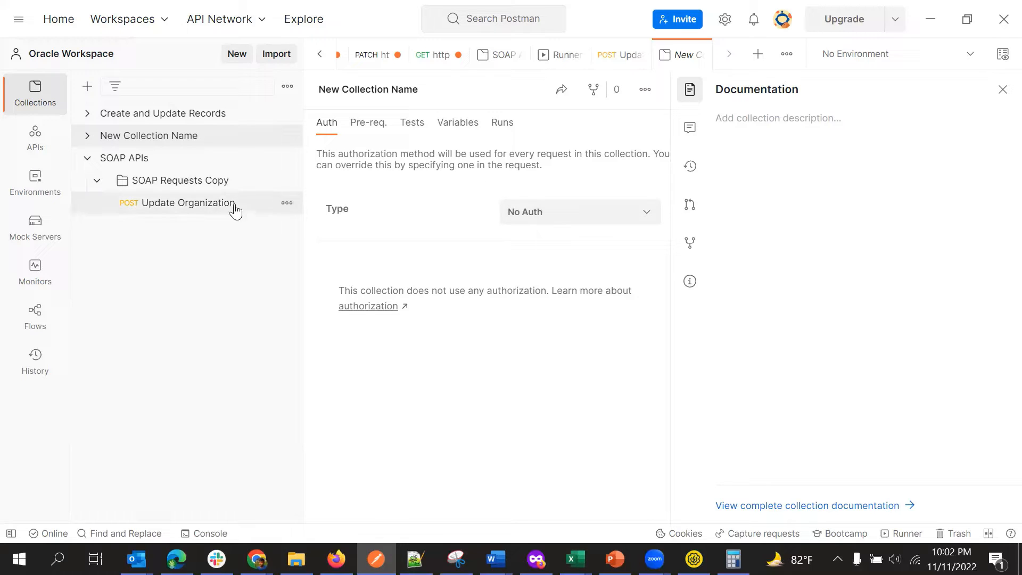
mouse_move(186, 207)
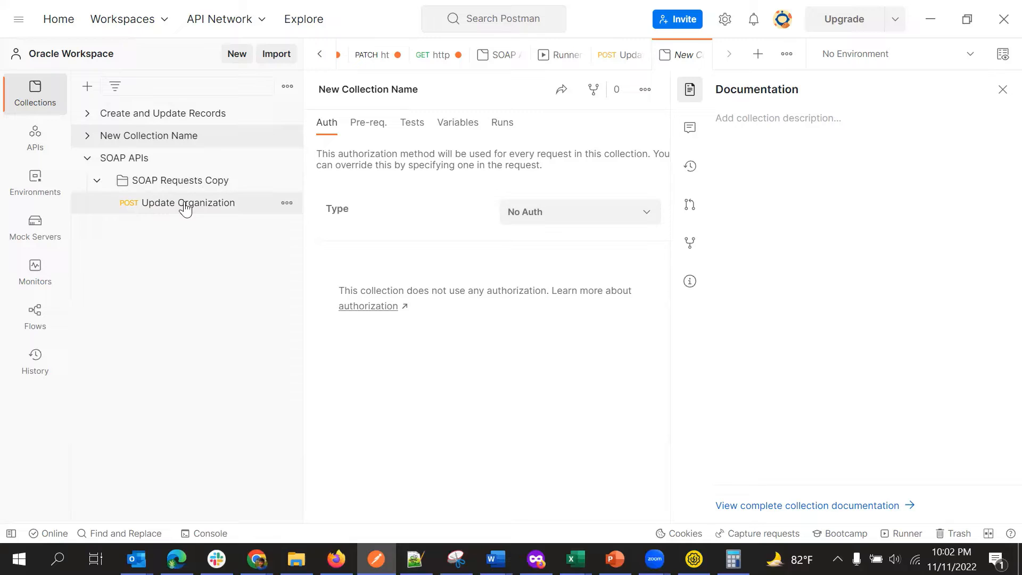
mouse_move(176, 136)
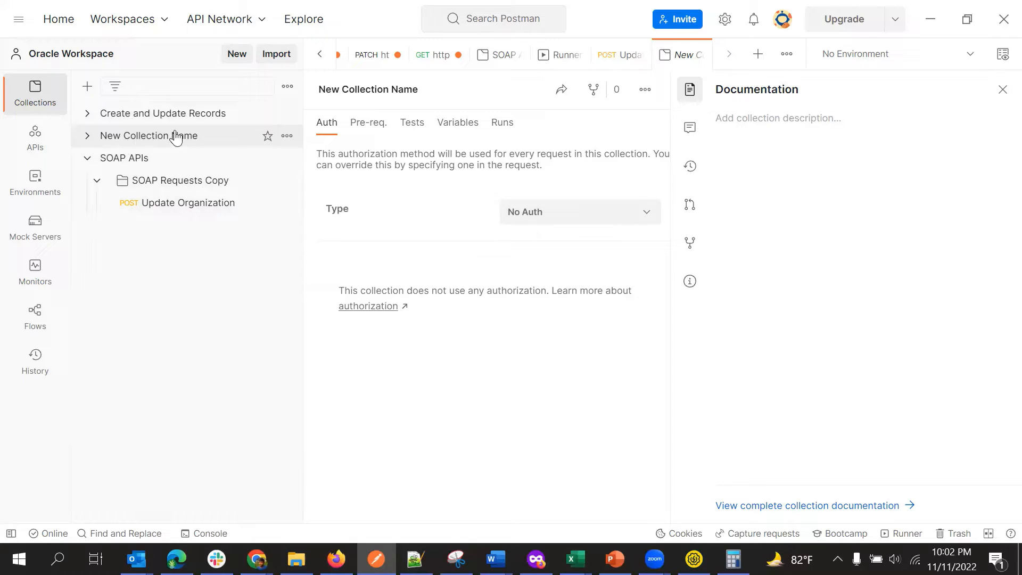
mouse_move(545, 211)
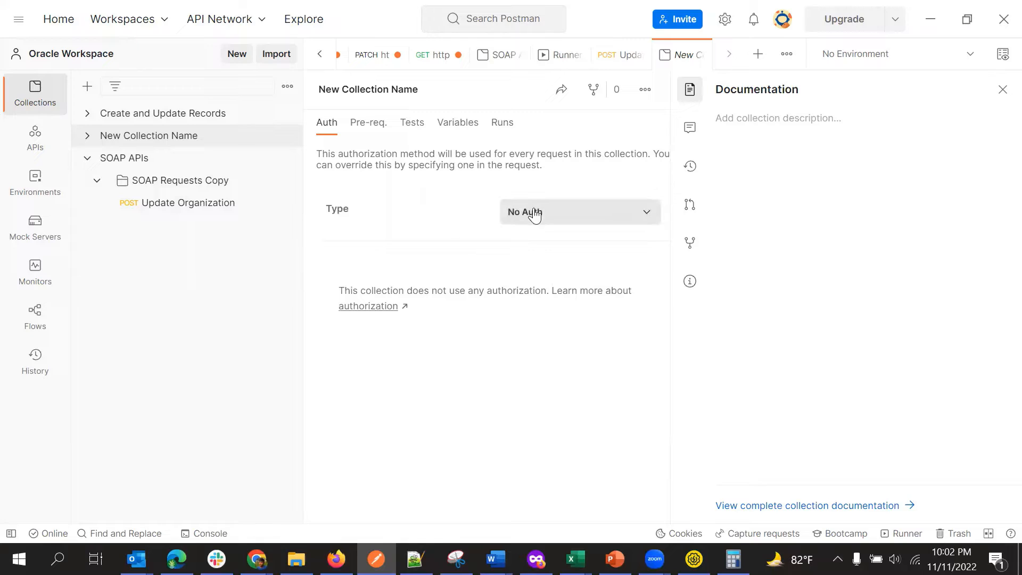
mouse_move(404, 236)
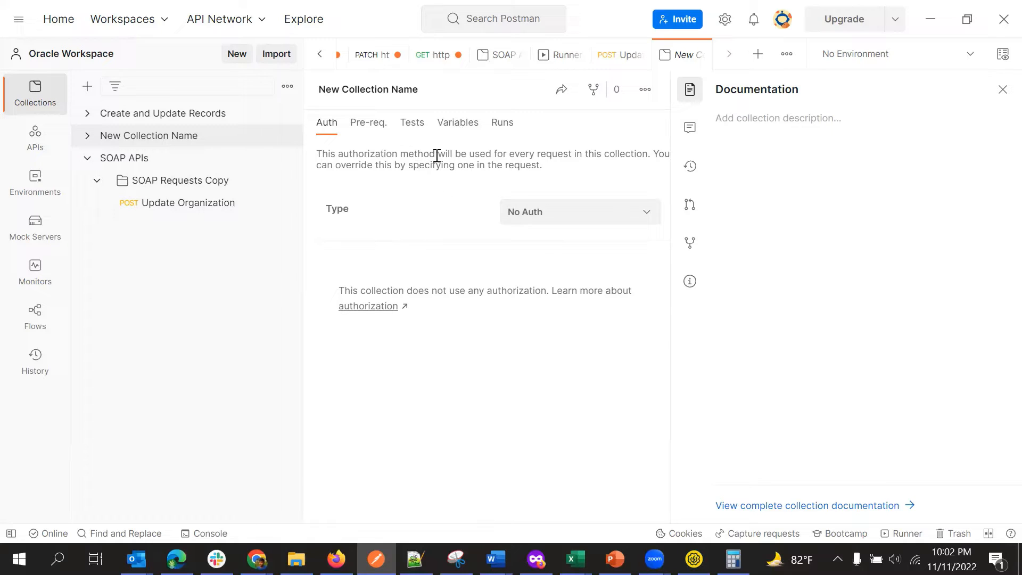
mouse_move(458, 122)
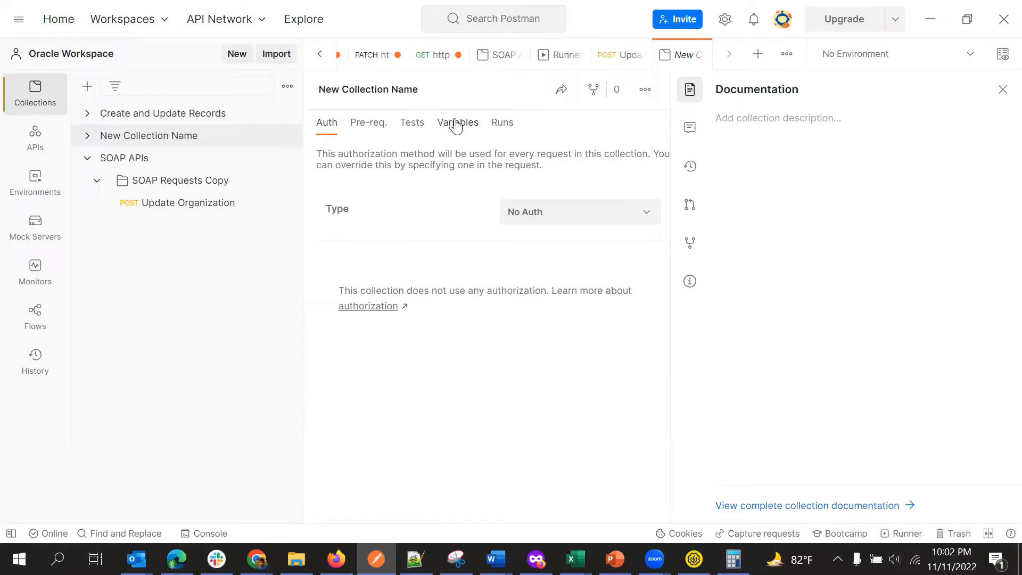
- Add a collection variable 'Username' with a test username as its initial value
left_click(458, 123)
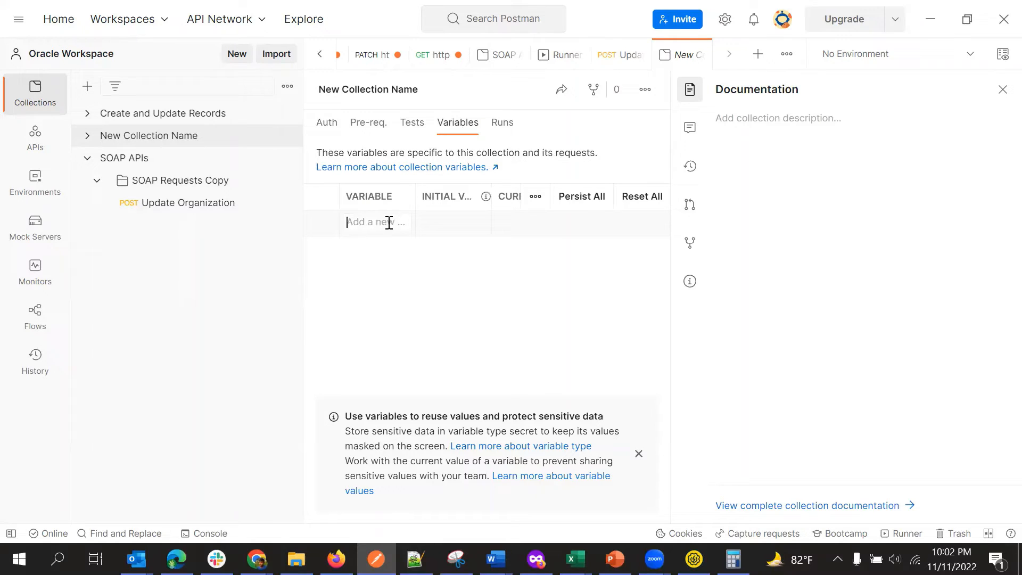
type("Username")
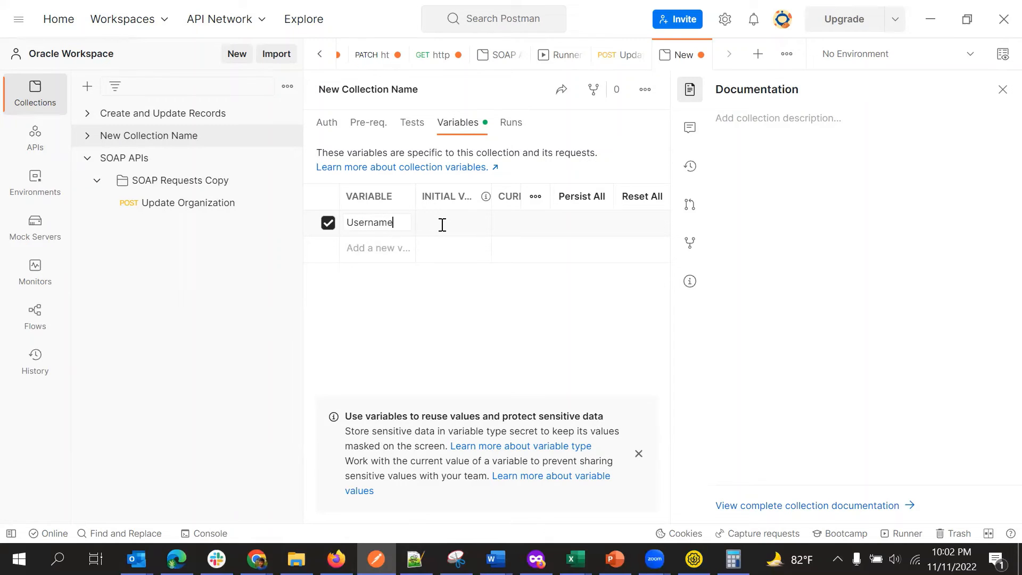
left_click(452, 223)
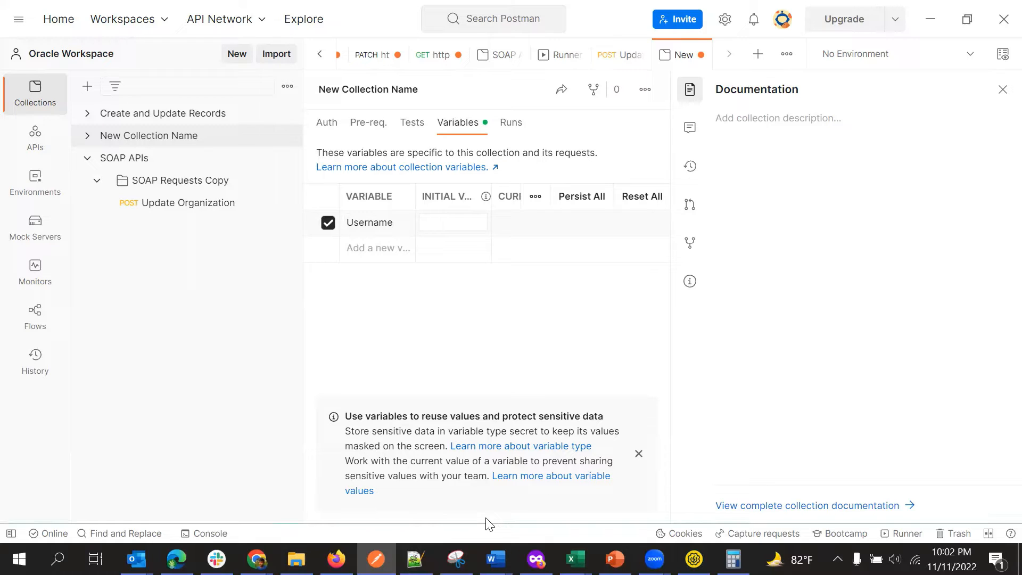
mouse_move(424, 275)
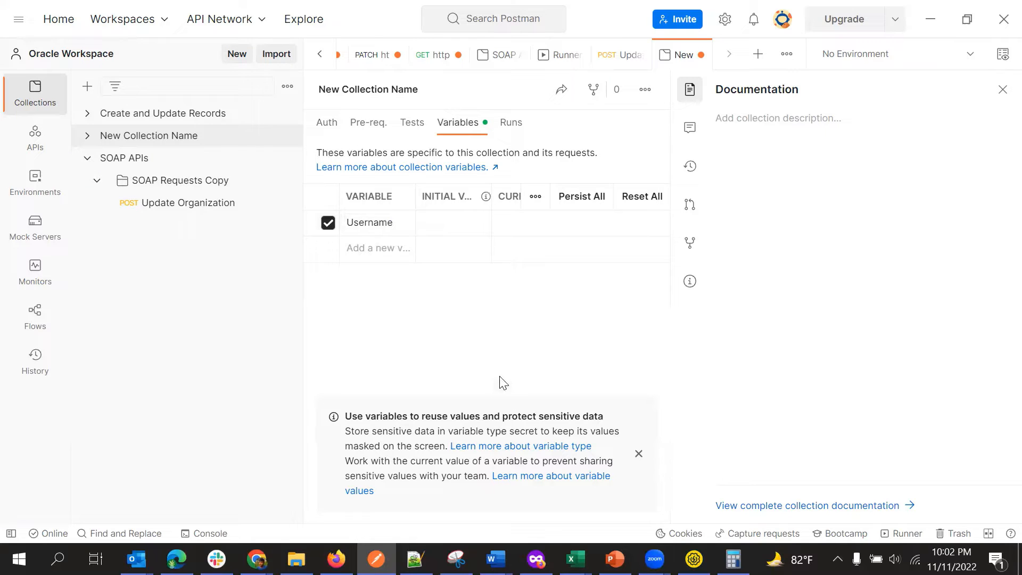
mouse_move(454, 382)
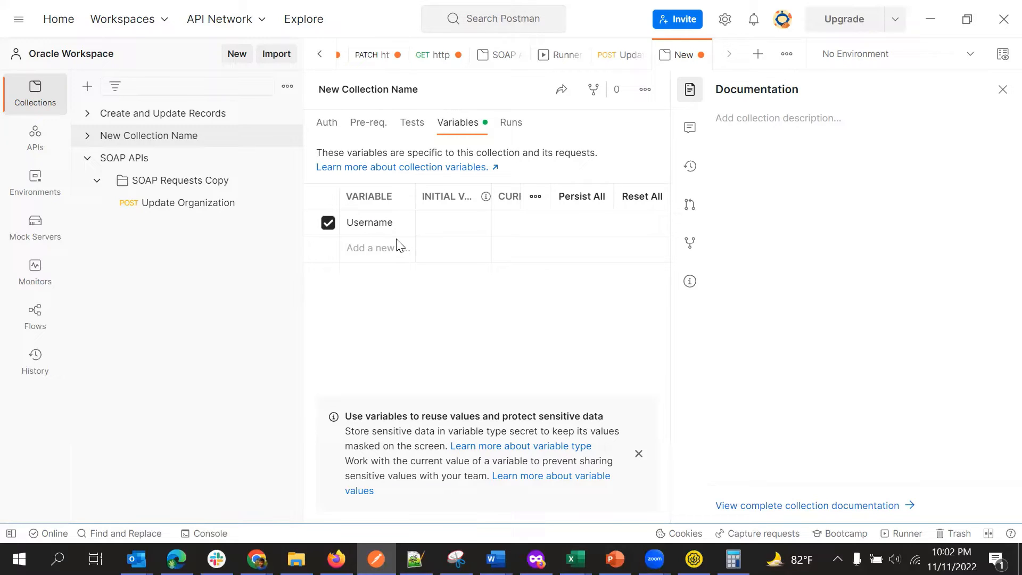
left_click(452, 222)
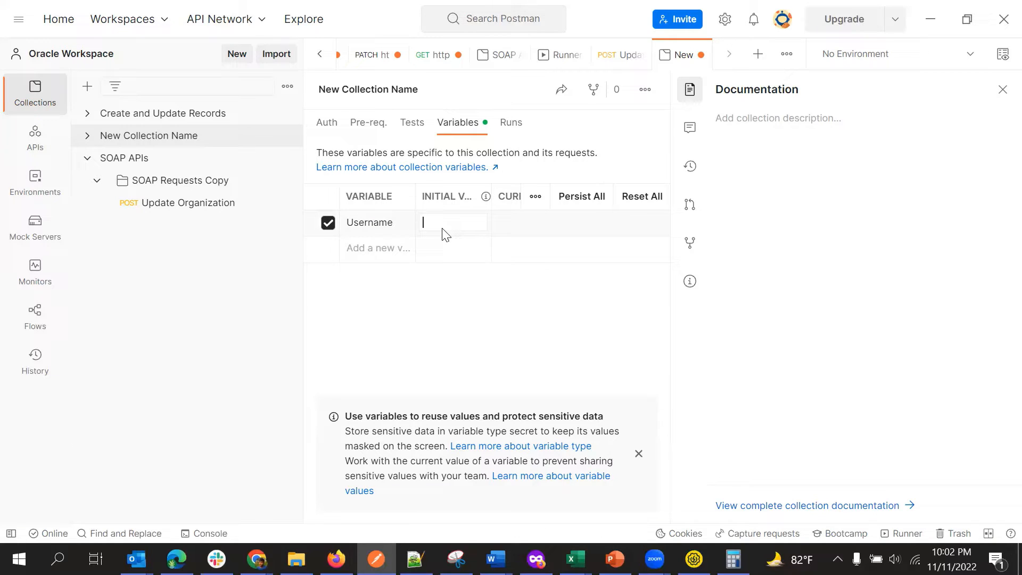
type("sunil")
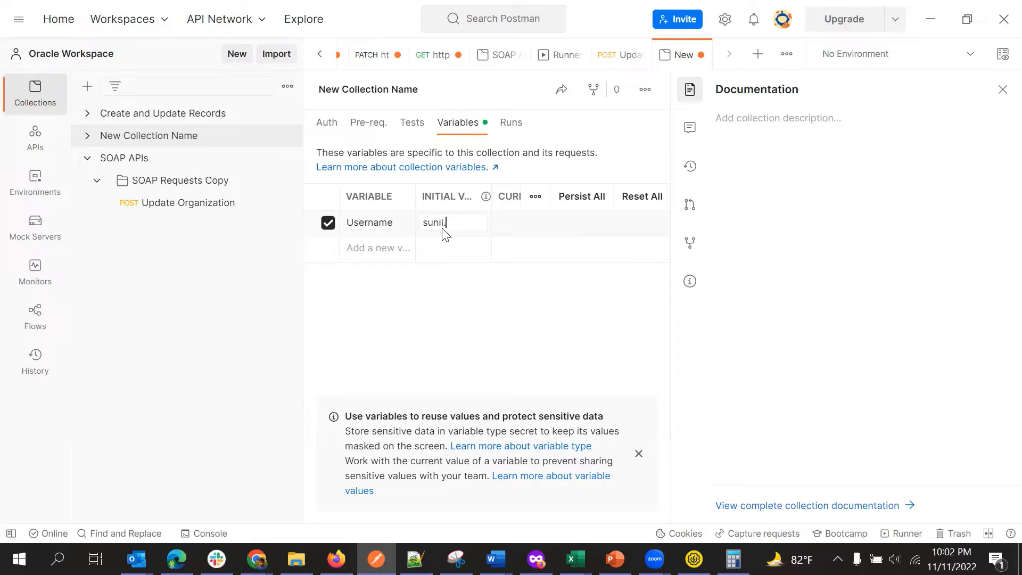
type("test")
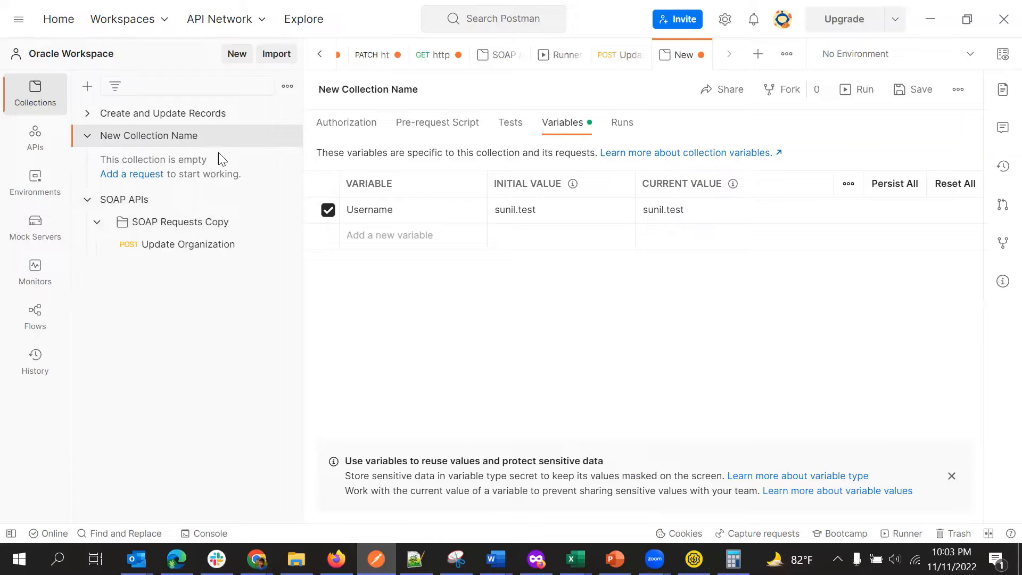
- Add a blank New Request to New Collection Name and select its empty URL field
left_click(286, 135)
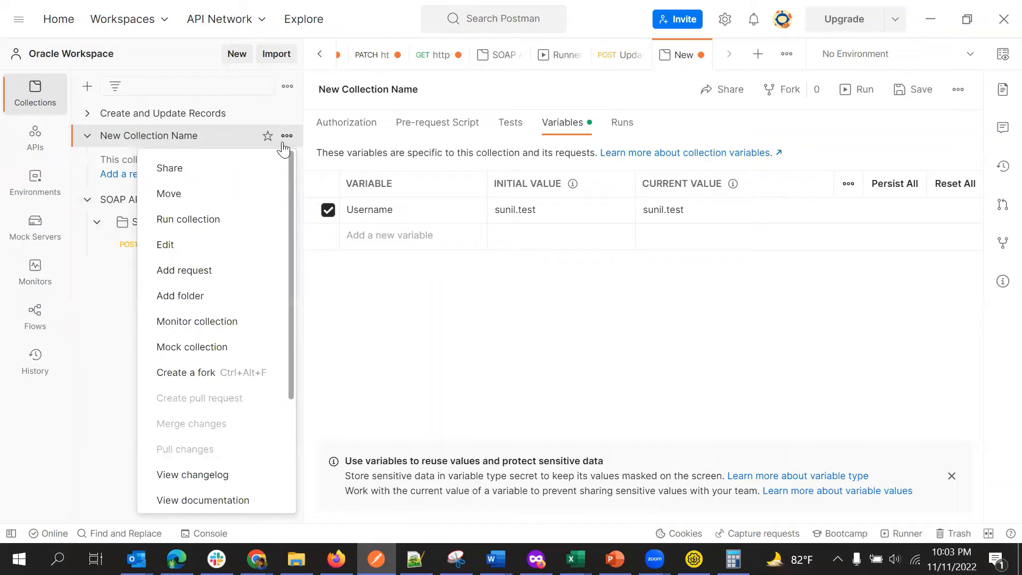
mouse_move(197, 299)
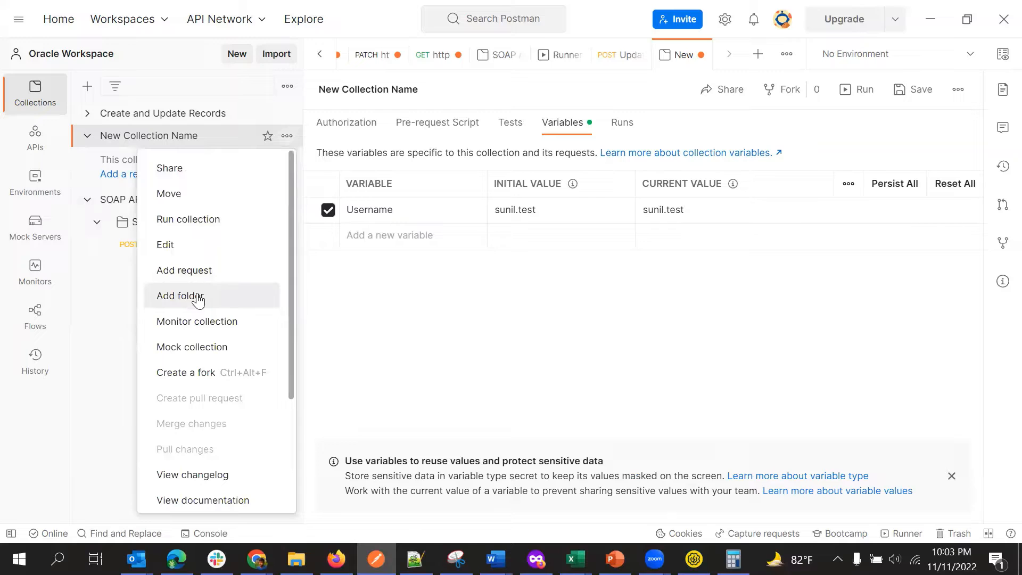
mouse_move(117, 174)
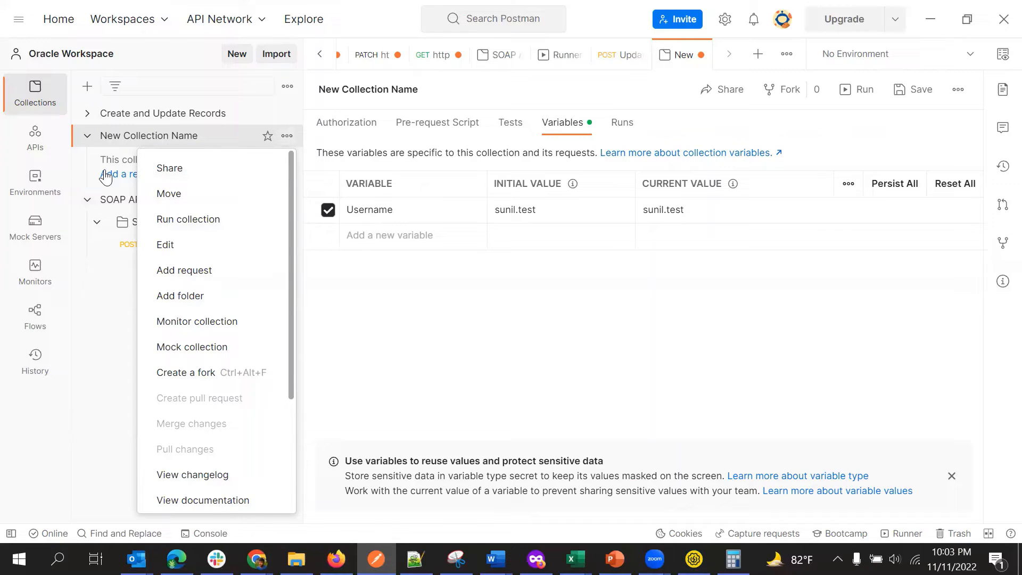
left_click(183, 269)
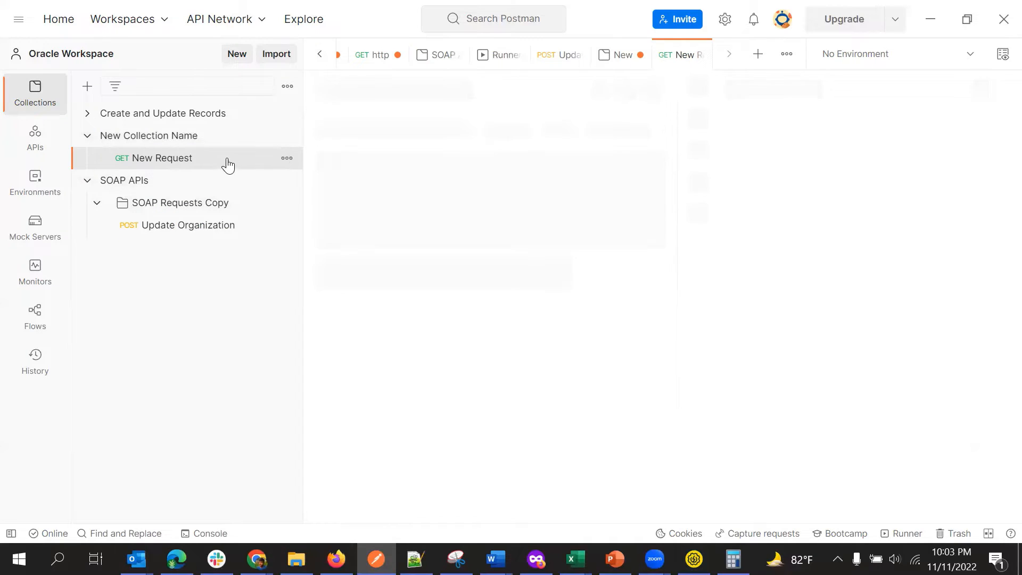
left_click(155, 157)
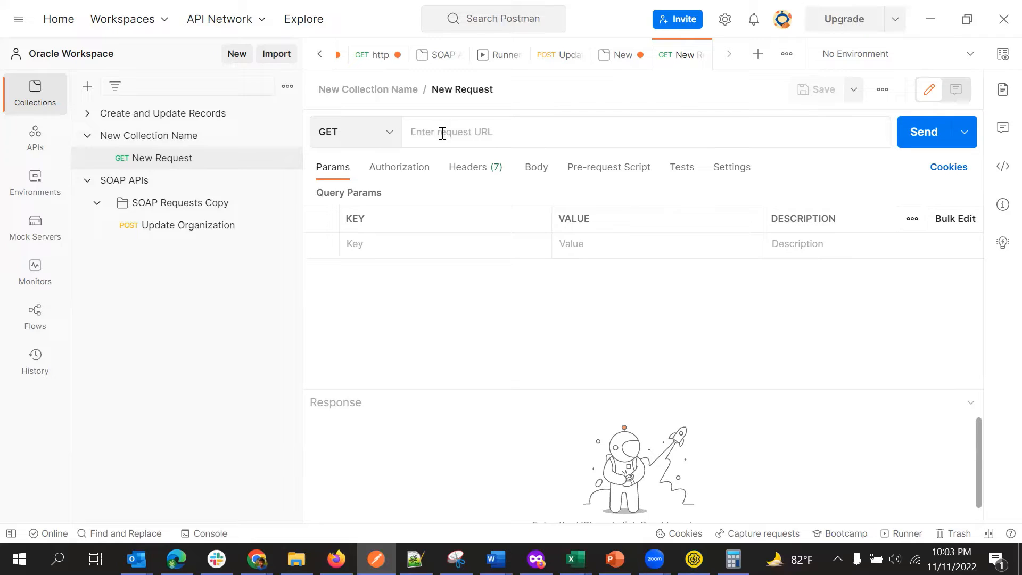
mouse_move(471, 128)
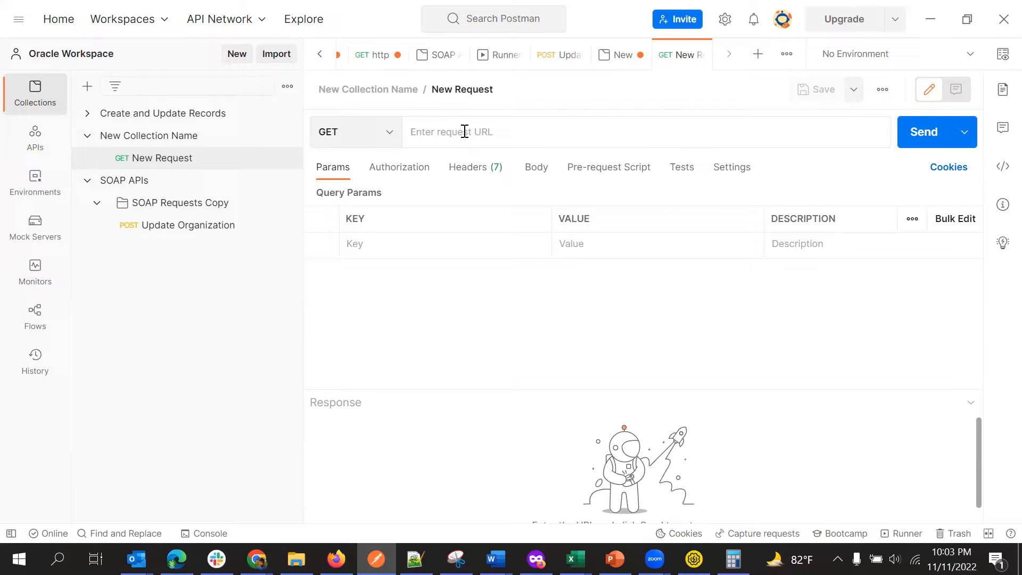
left_click(450, 132)
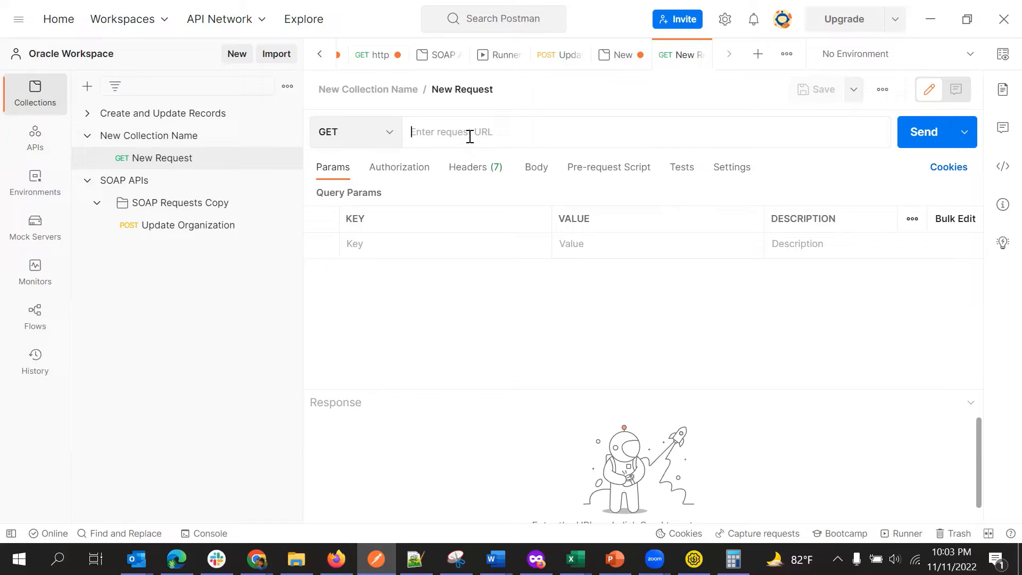
mouse_move(923, 132)
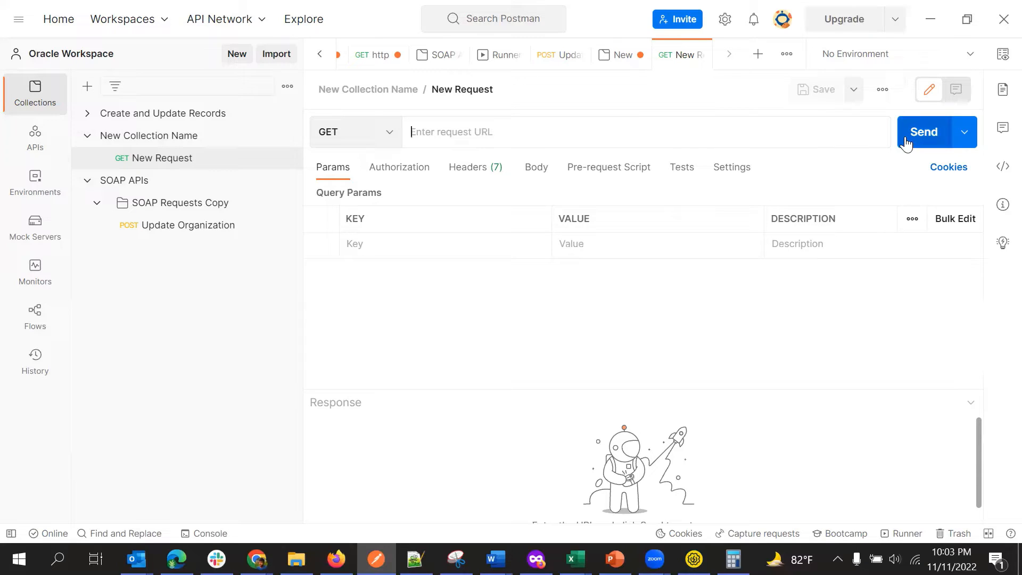
mouse_move(852, 168)
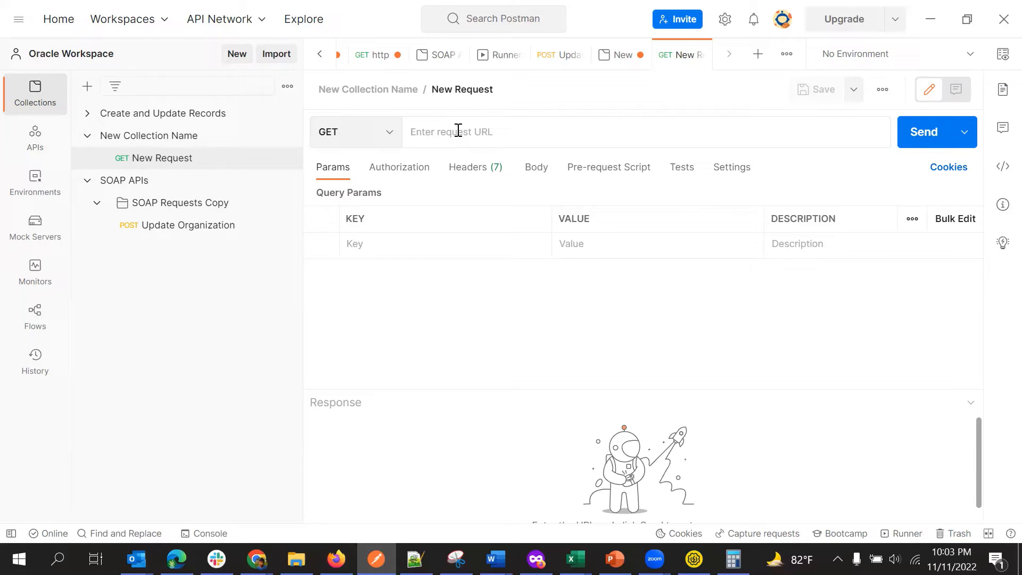
left_click(450, 132)
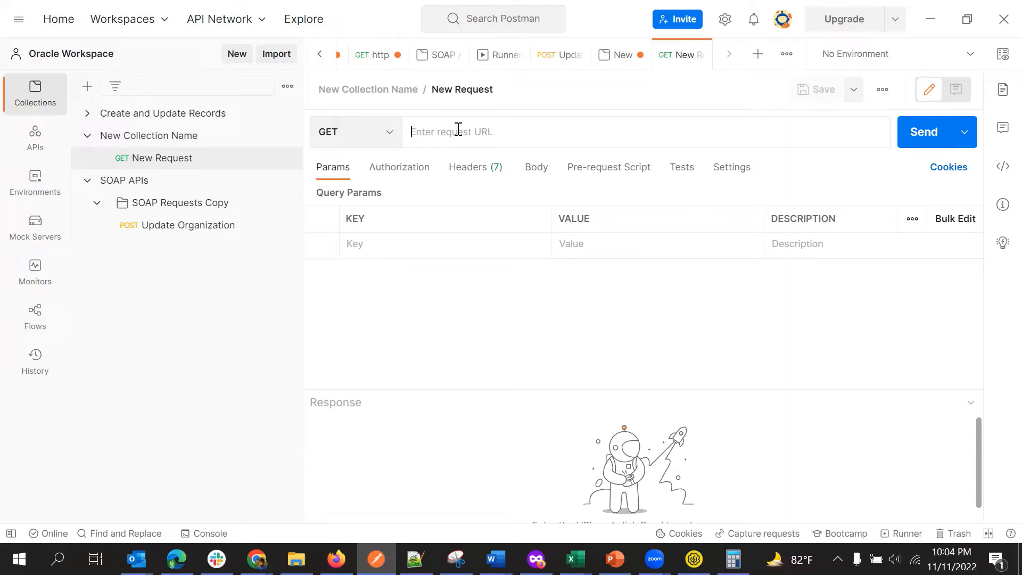
mouse_move(415, 150)
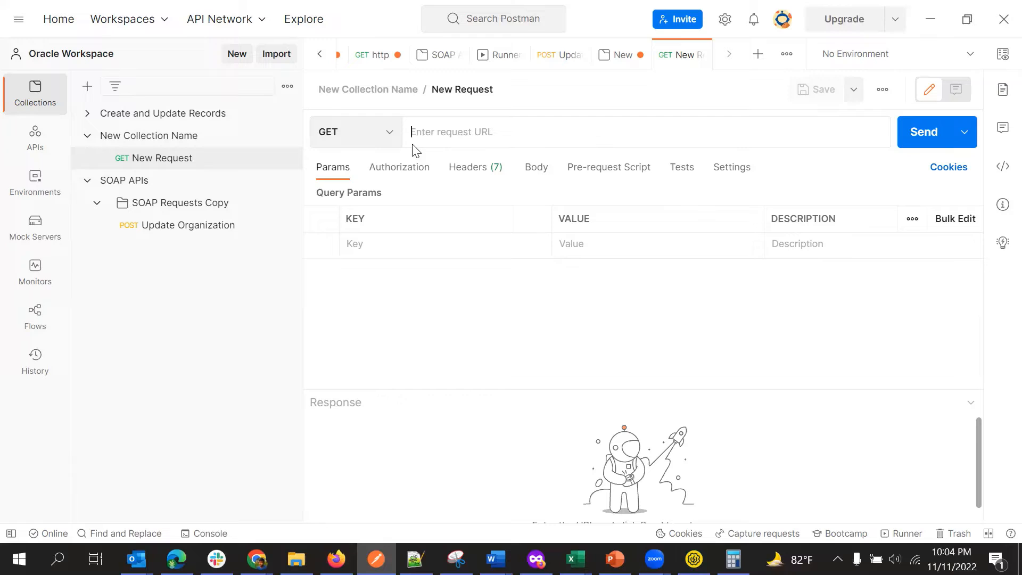
left_click(354, 132)
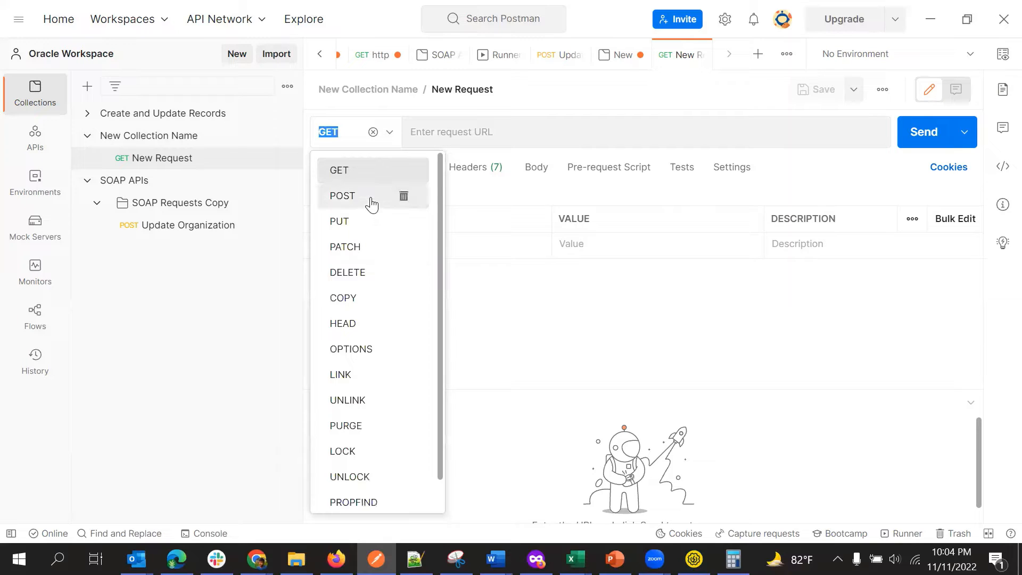
left_click(342, 196)
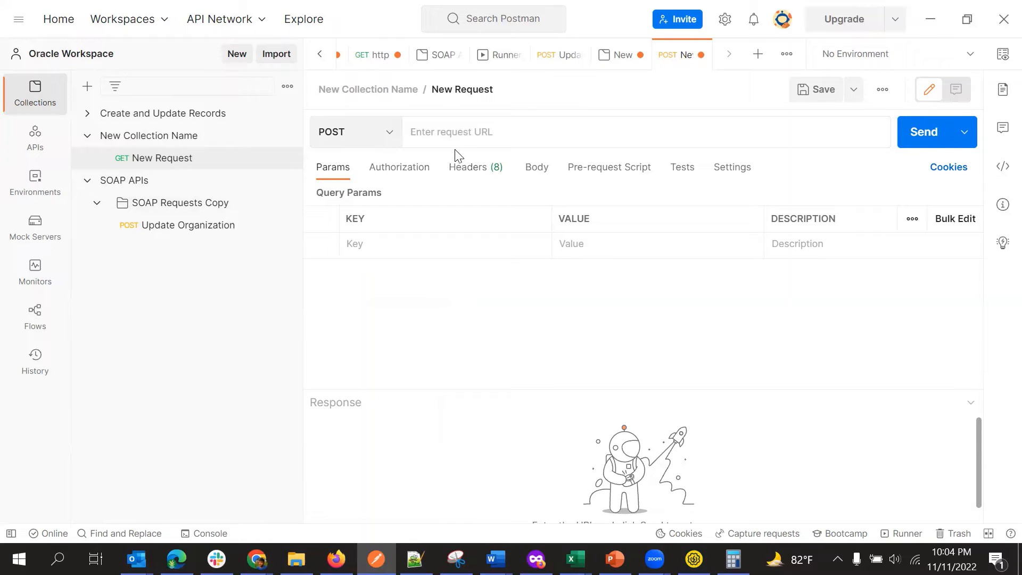
mouse_move(137, 189)
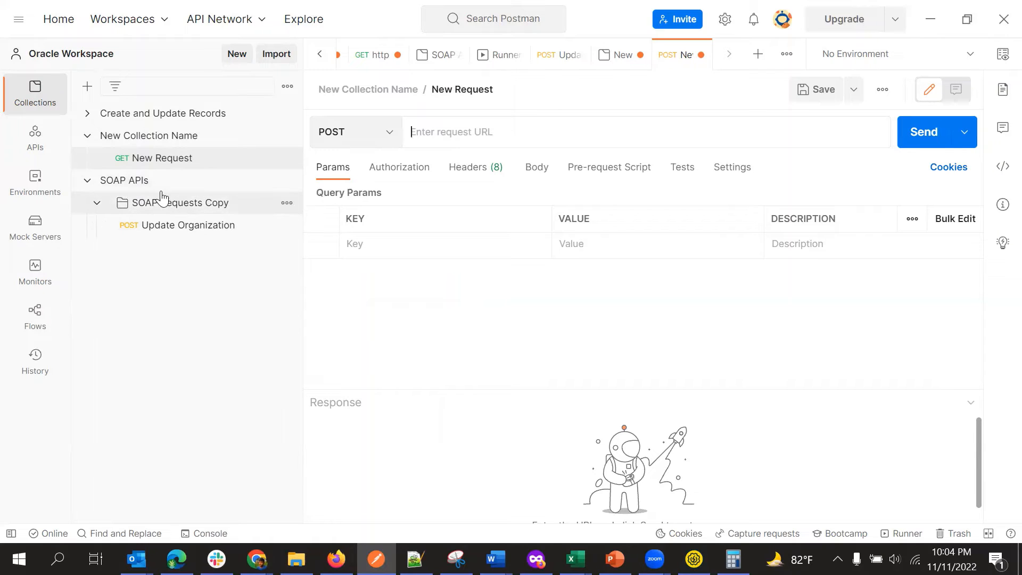
mouse_move(163, 184)
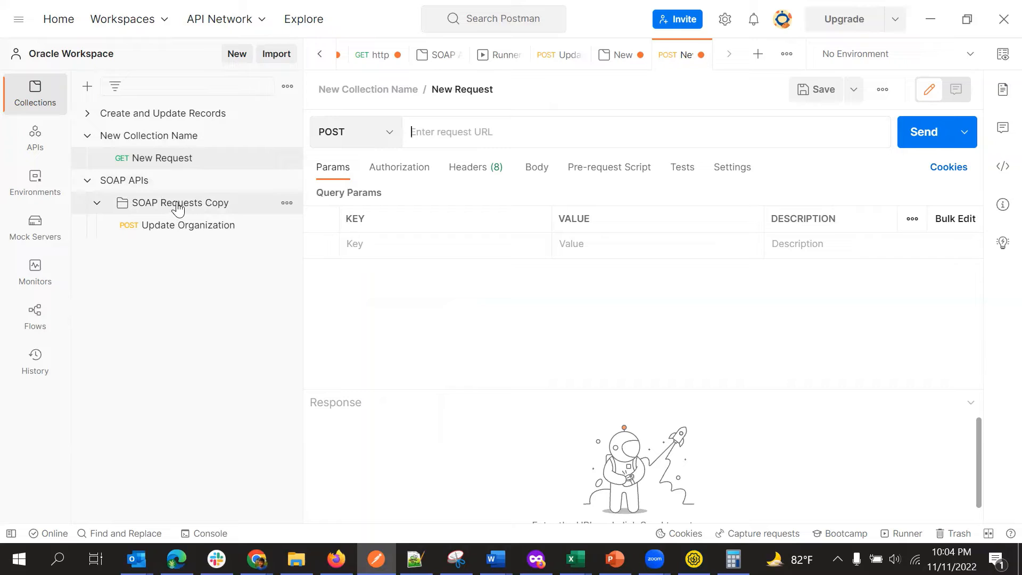
mouse_move(182, 202)
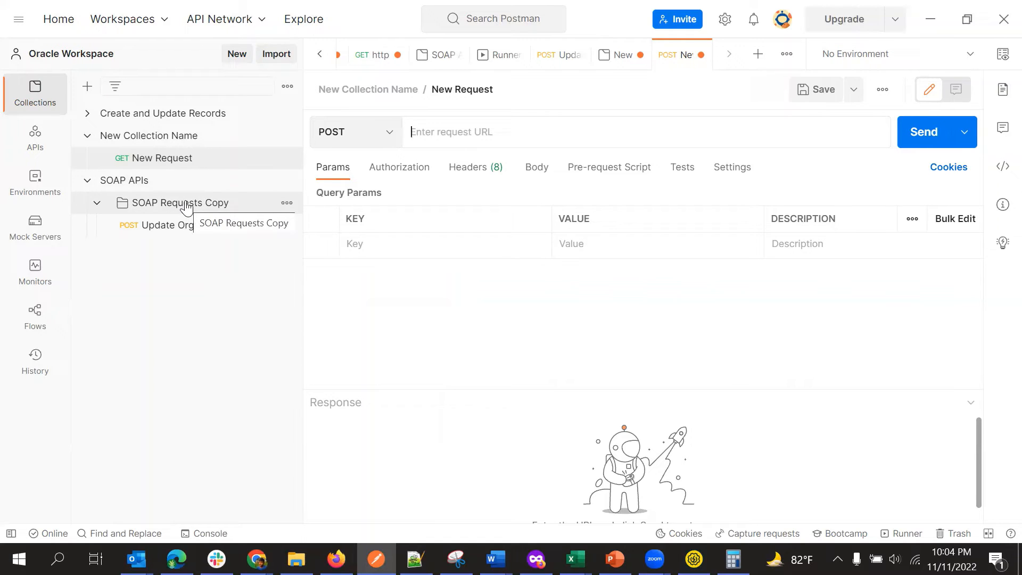
- Open the Update Organization POST request, clear part of its URL, and browse its XML body
left_click(180, 203)
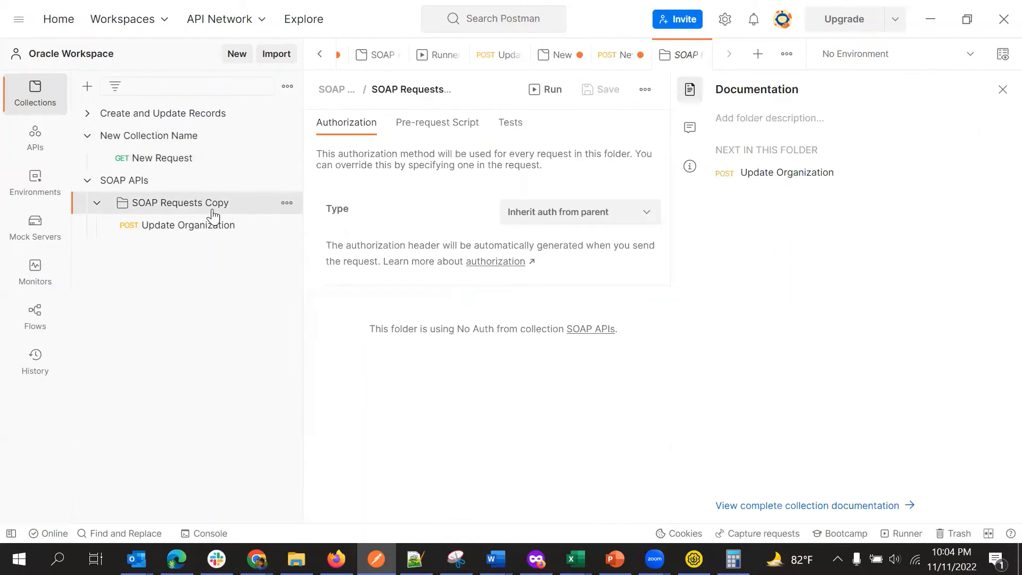
left_click(188, 225)
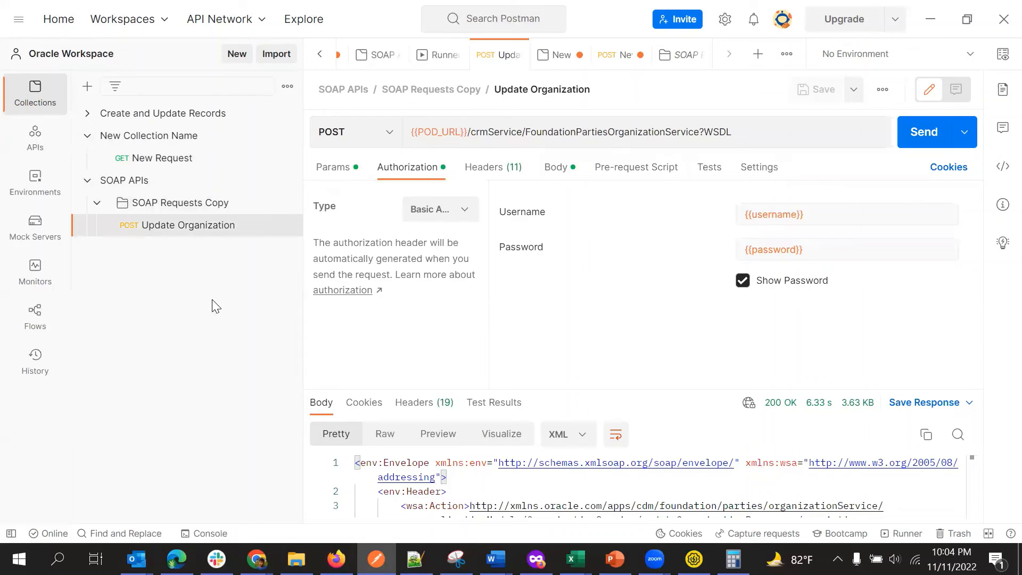
mouse_move(184, 232)
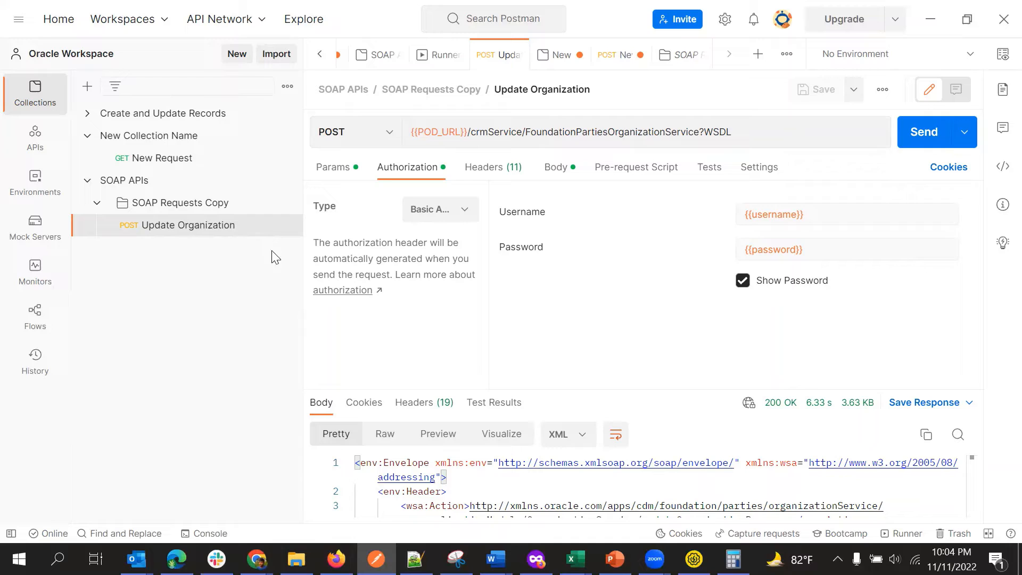
mouse_move(491, 148)
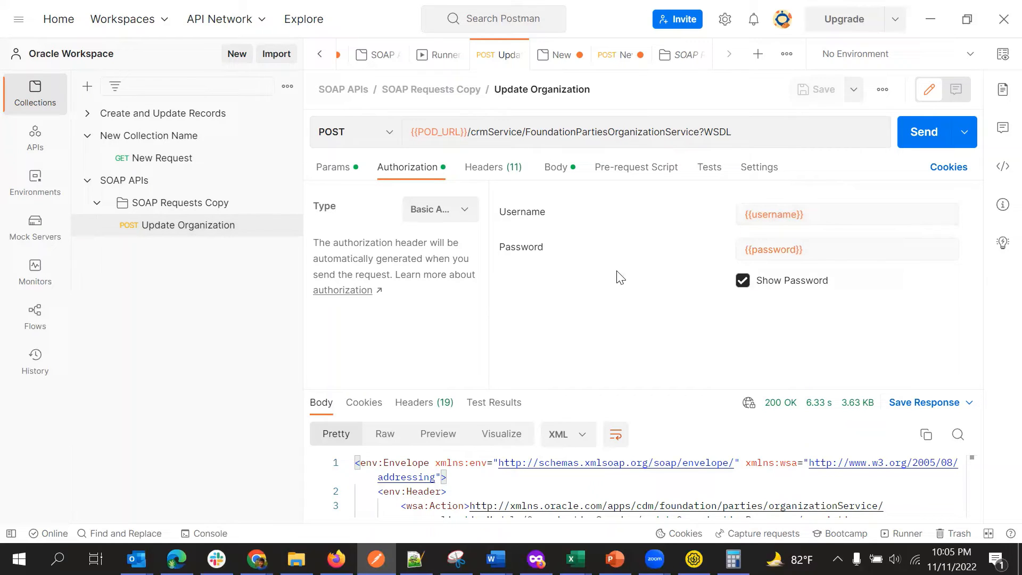
mouse_move(587, 308)
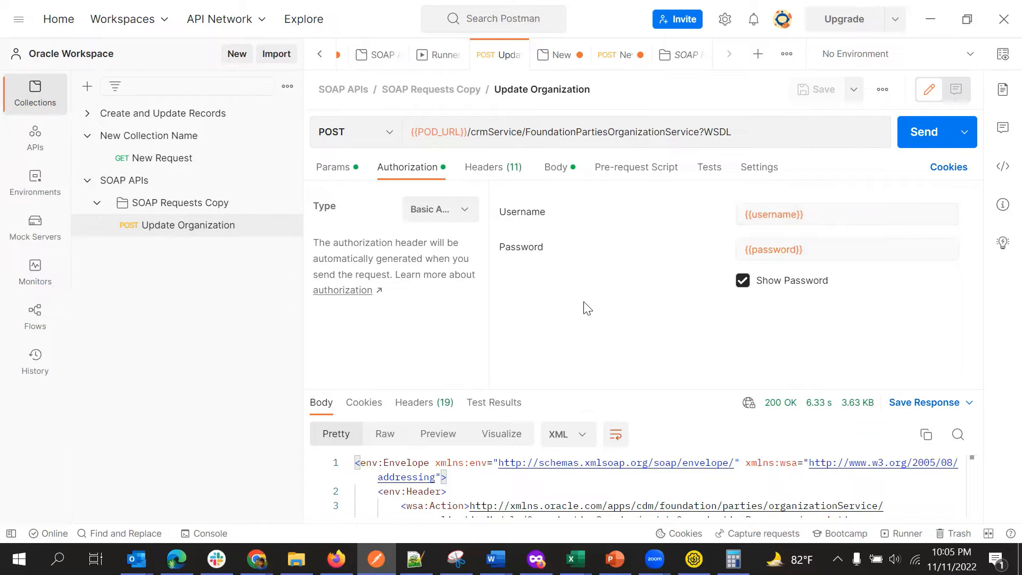
mouse_move(544, 316)
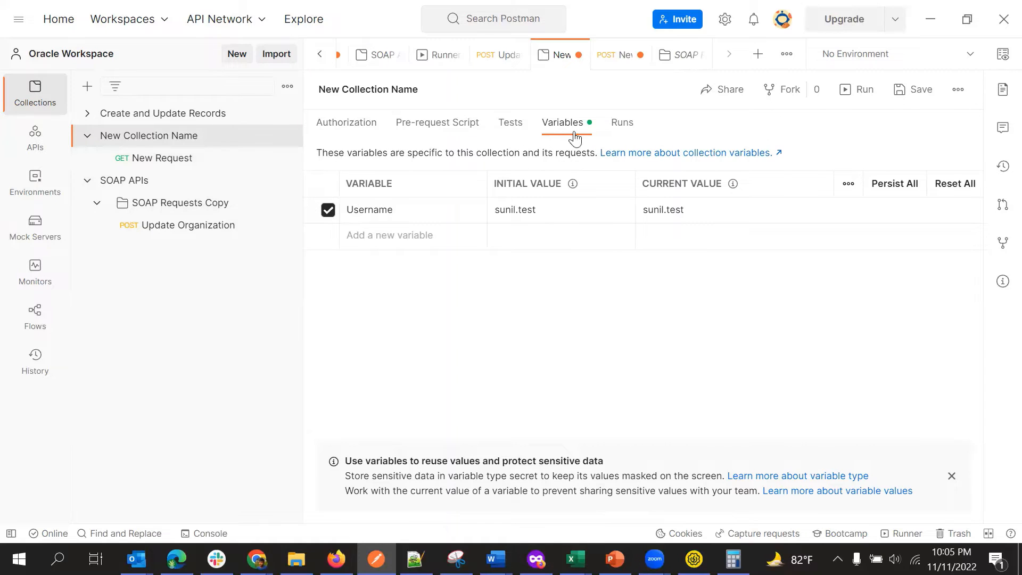
mouse_move(612, 220)
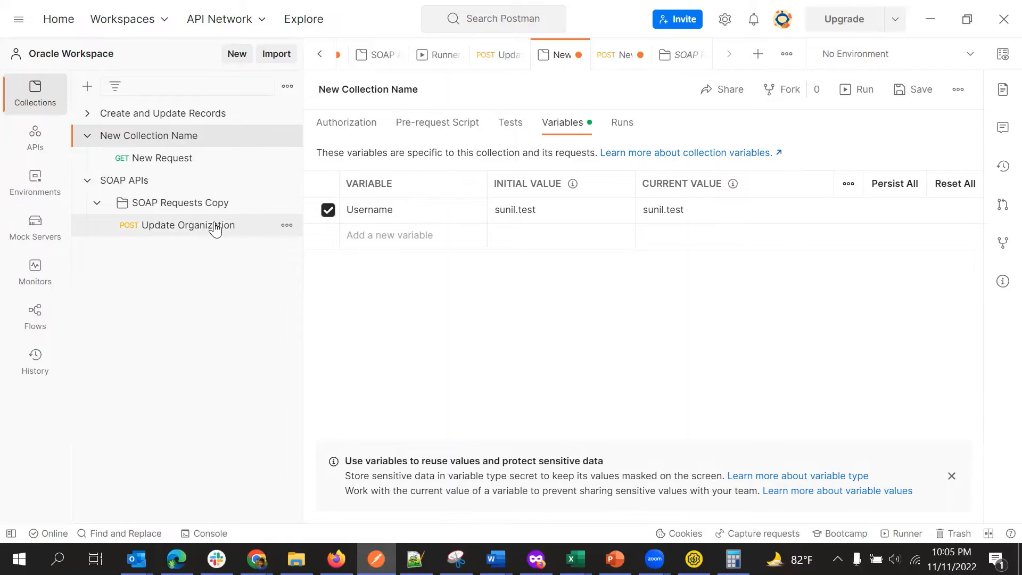
left_click(186, 224)
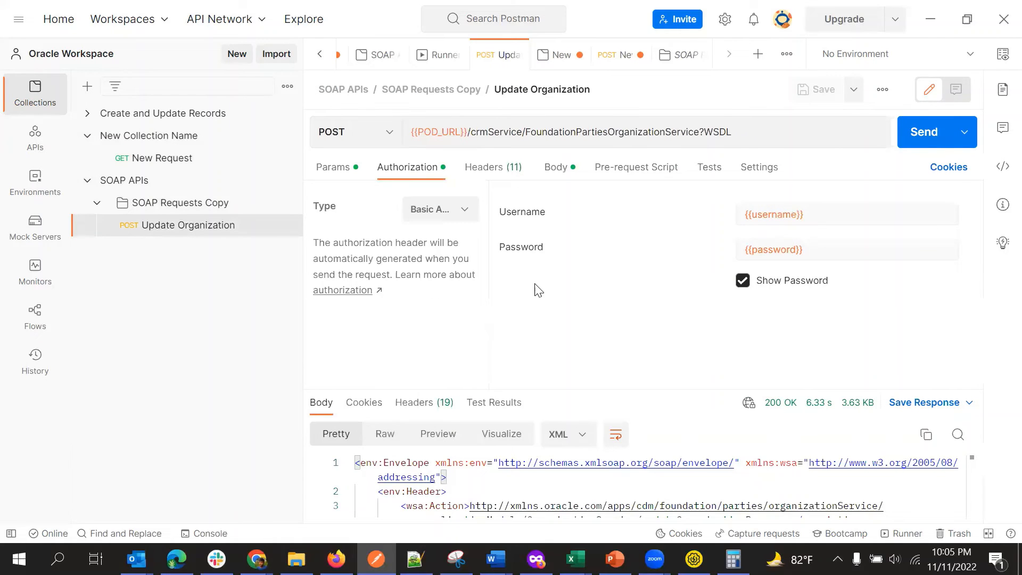
mouse_move(511, 218)
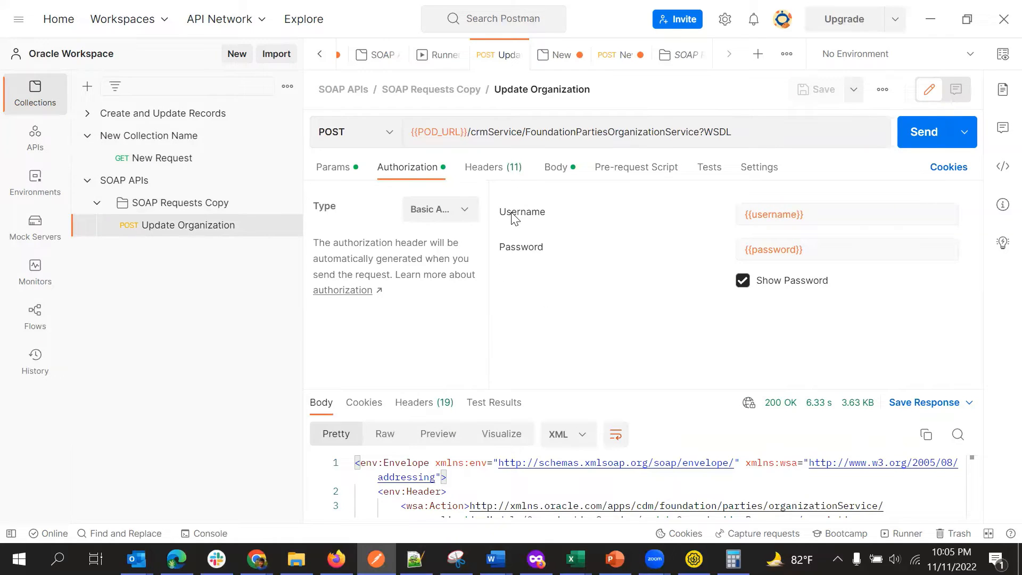
mouse_move(769, 157)
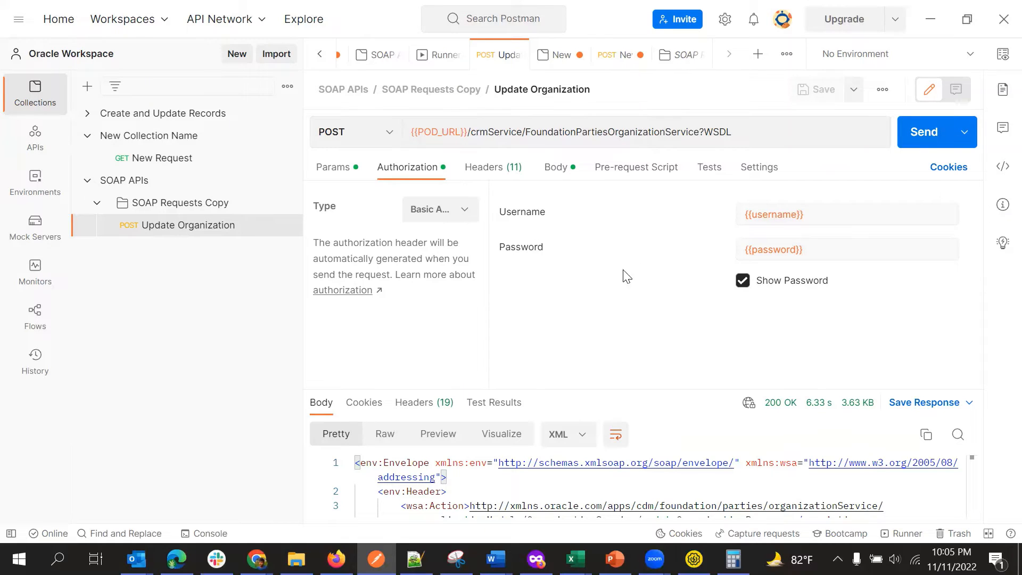
mouse_move(644, 239)
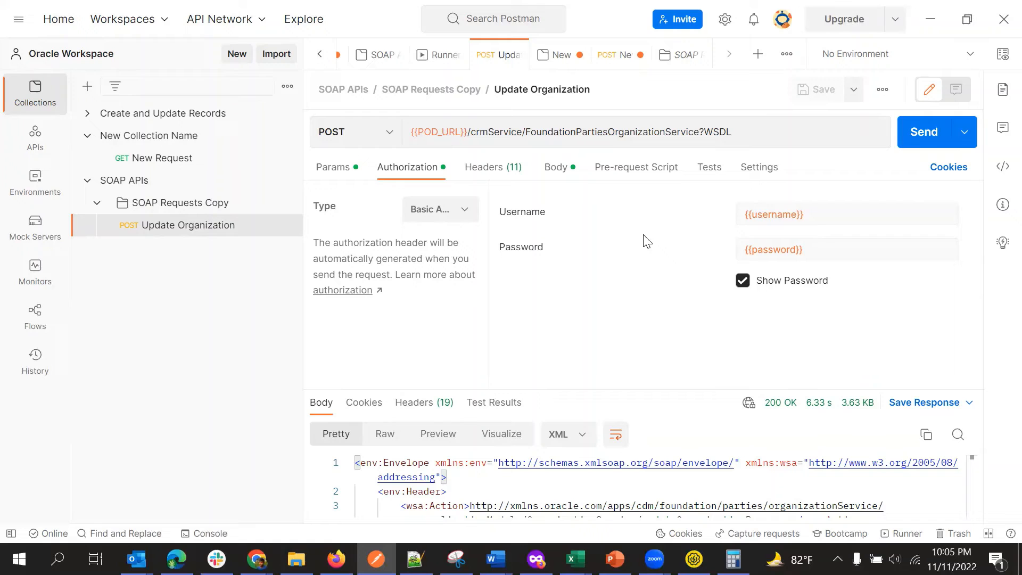
mouse_move(530, 291)
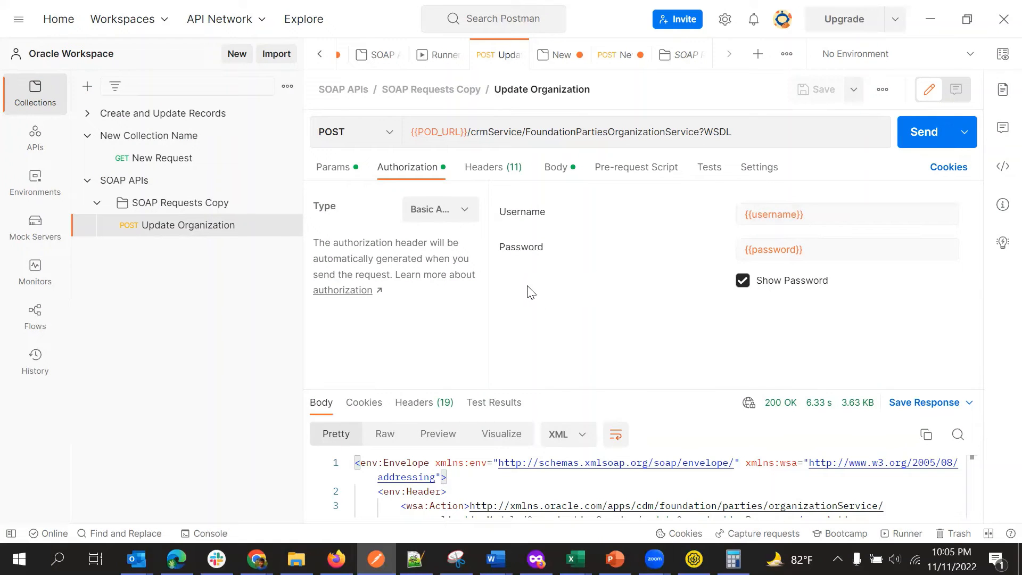
mouse_move(402, 145)
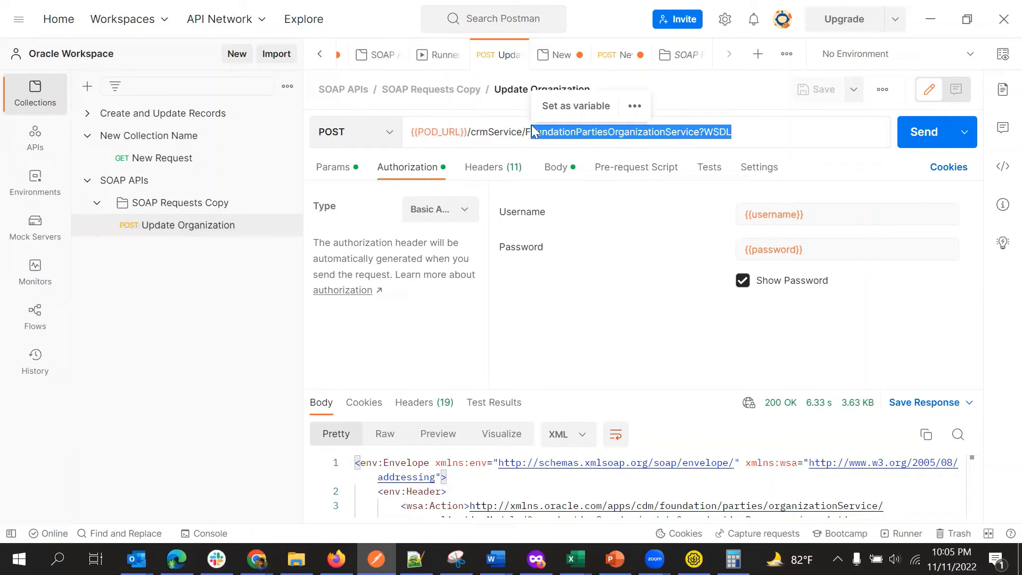
left_click(552, 331)
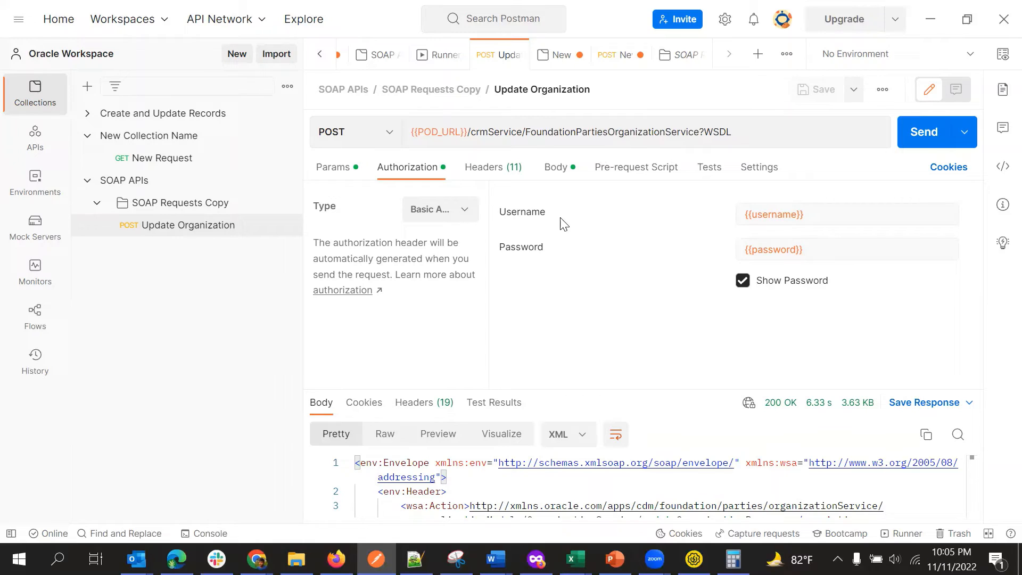
mouse_move(554, 167)
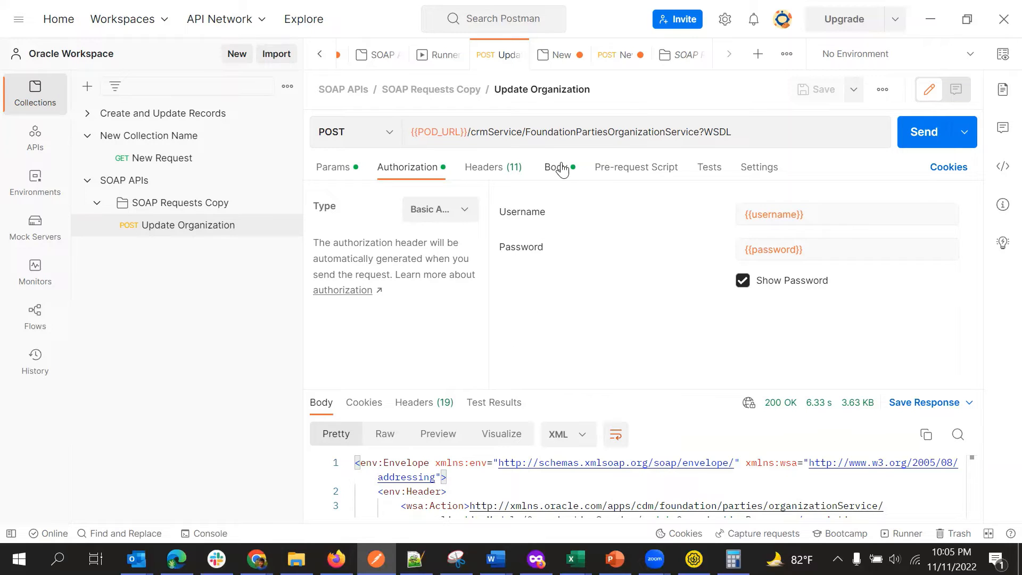
mouse_move(565, 178)
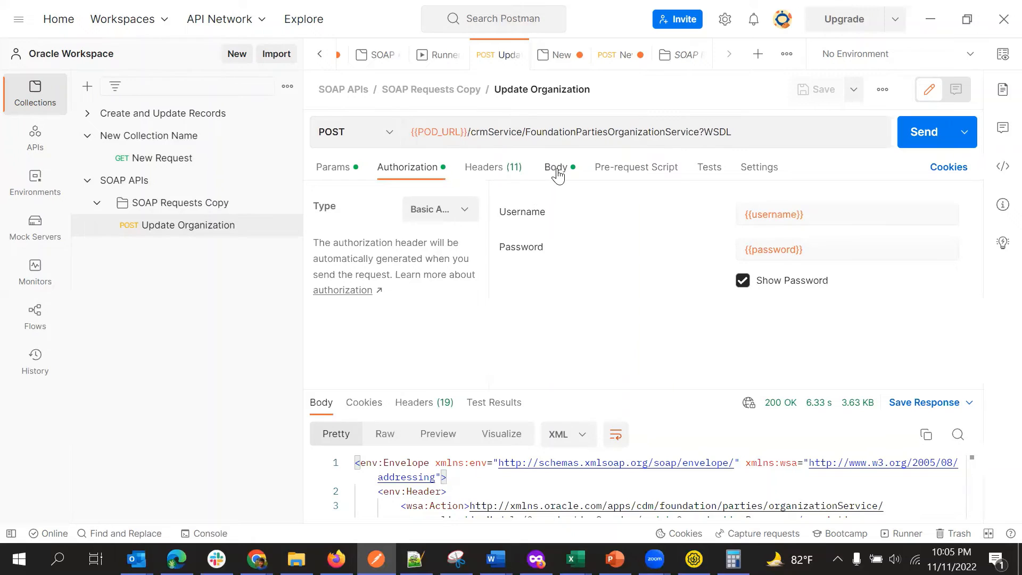
left_click(555, 167)
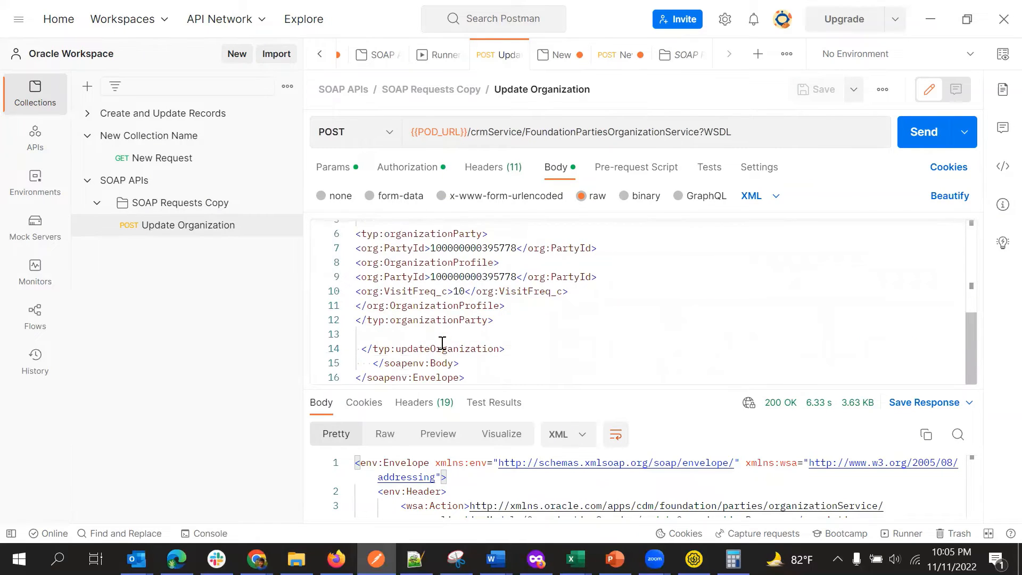
double_click(447, 348)
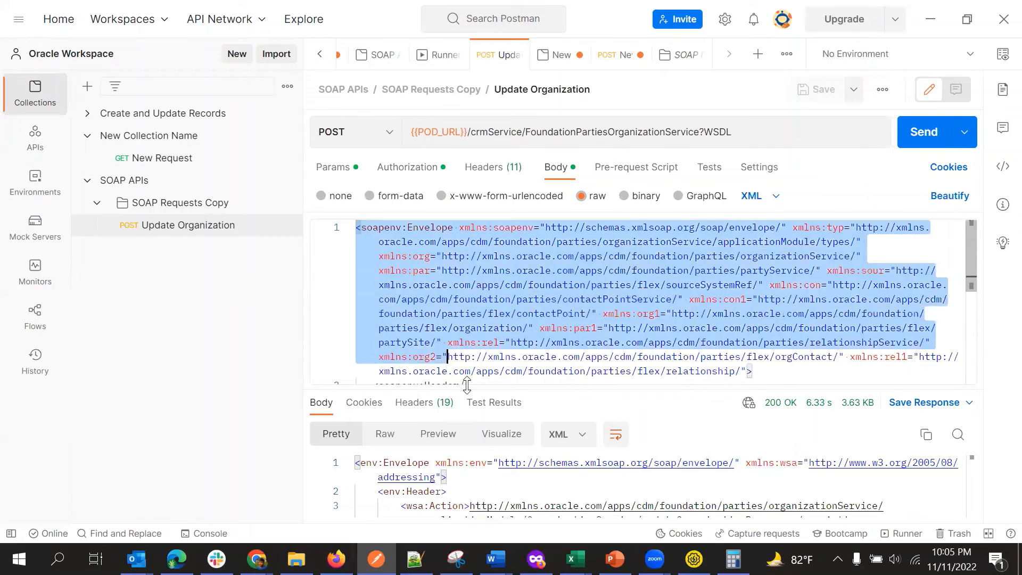
scroll("down", 3)
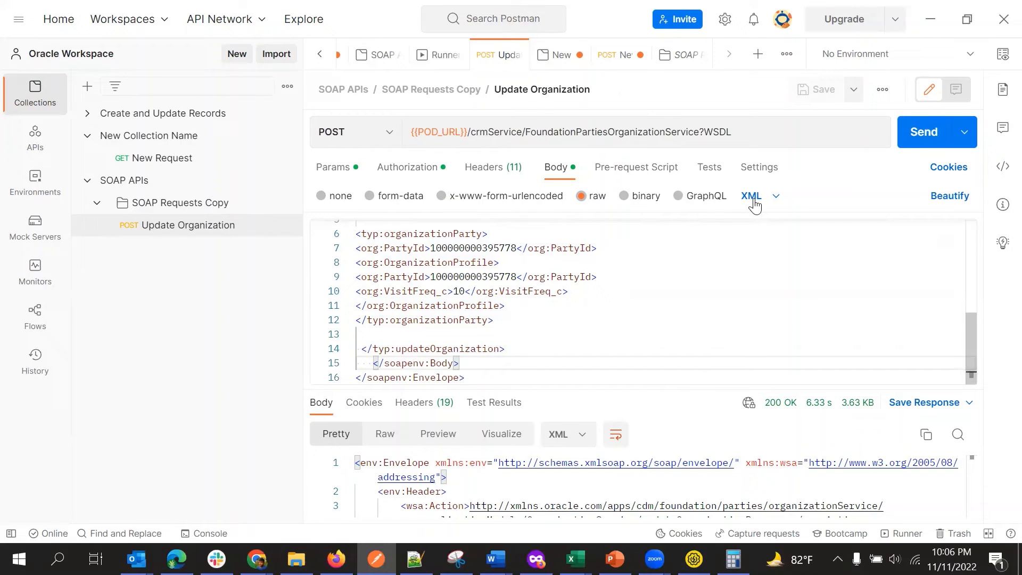
mouse_move(380, 304)
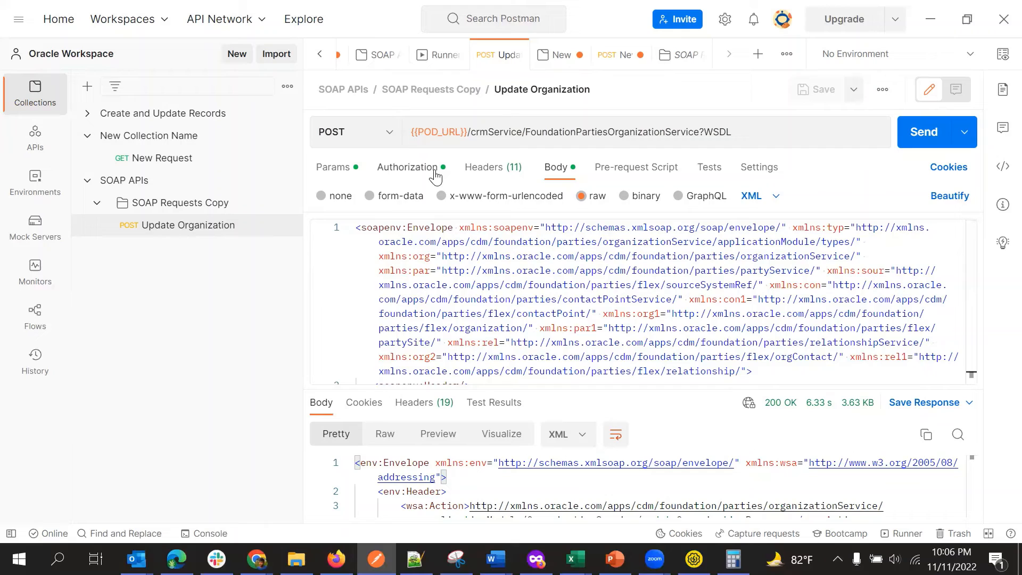
- Review the request's Basic Auth, WSDL query parameter and text/xml header, then return to Body
left_click(407, 167)
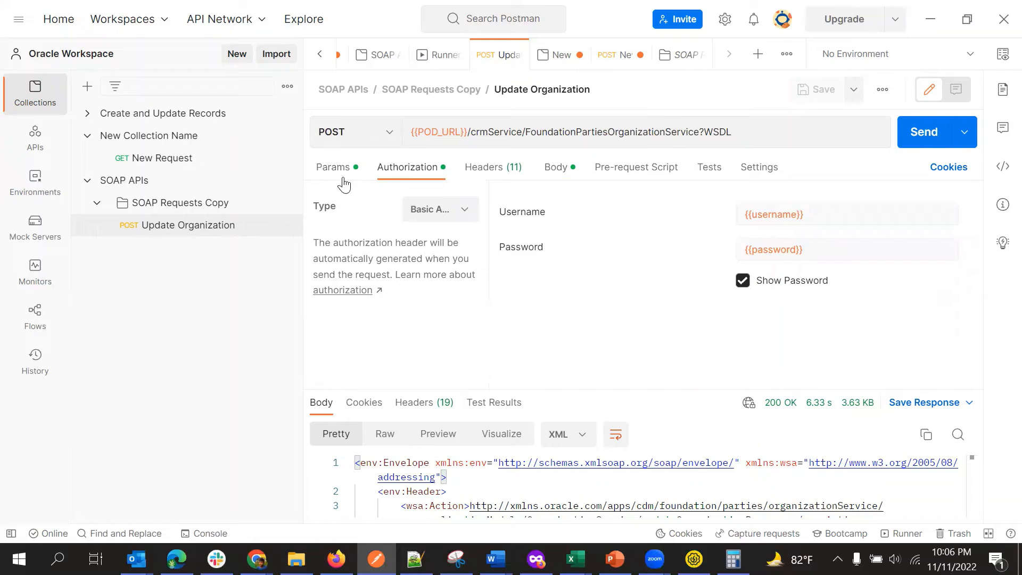
left_click(332, 166)
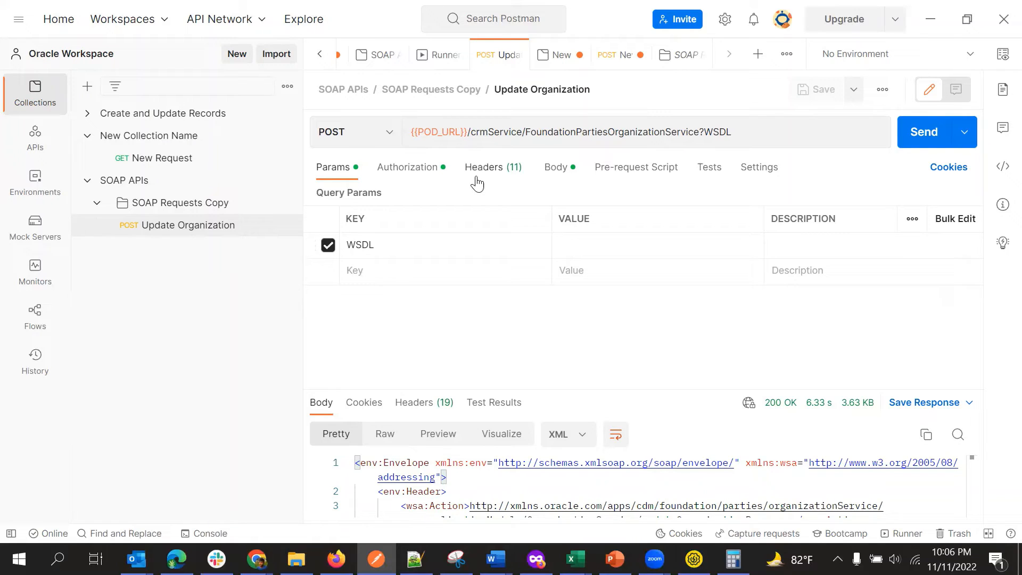
left_click(484, 167)
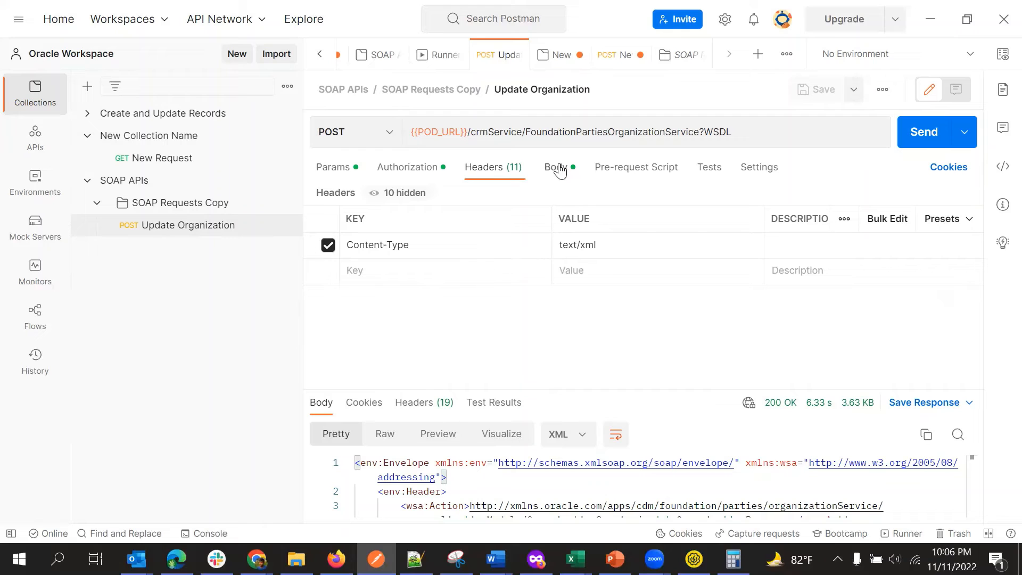
left_click(555, 167)
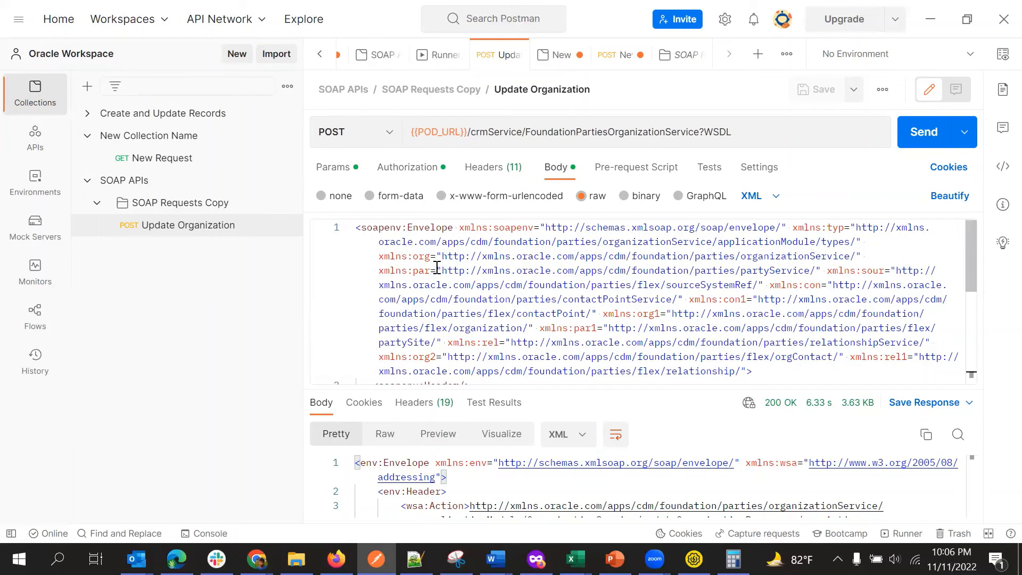
mouse_move(479, 267)
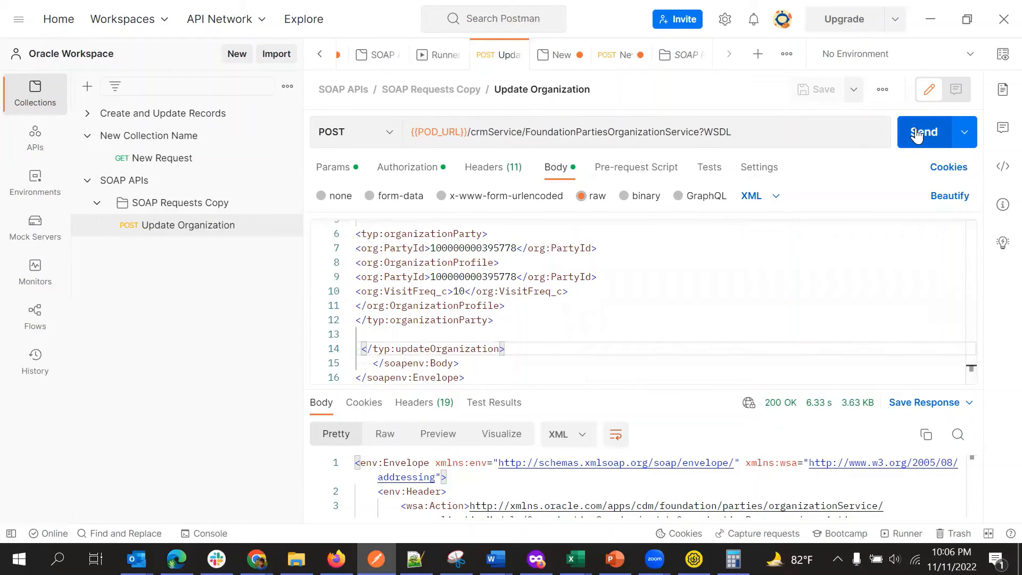
- Resend Update Organization and scroll through the 200 OK updateOrganizationResponse XML
left_click(923, 131)
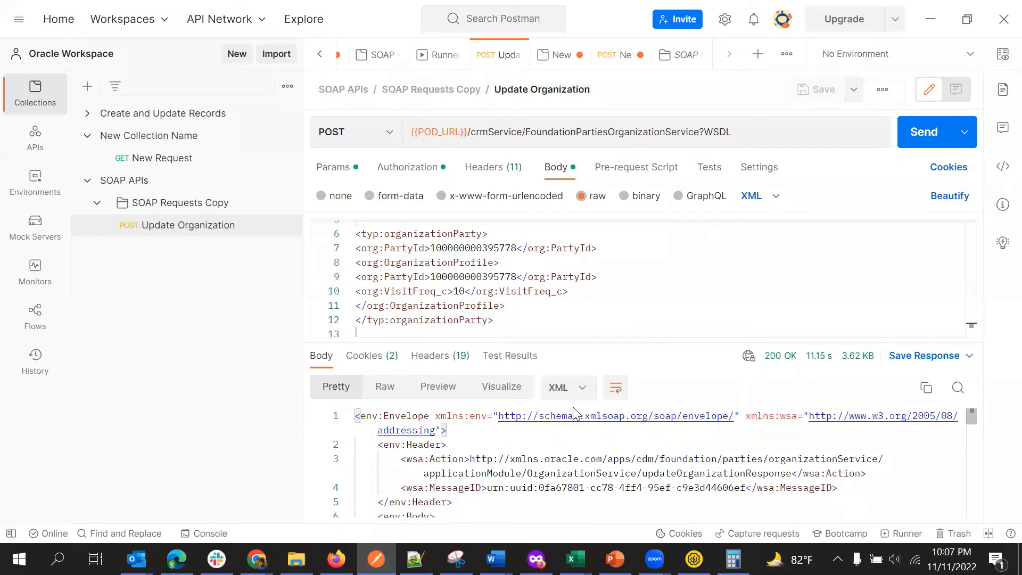
scroll("down", 3)
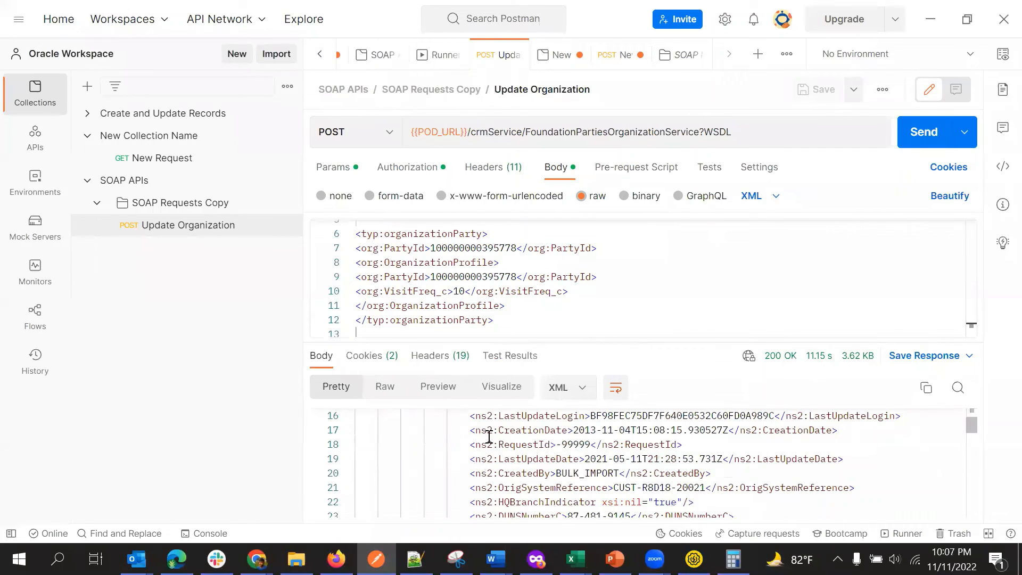
scroll("down", 3)
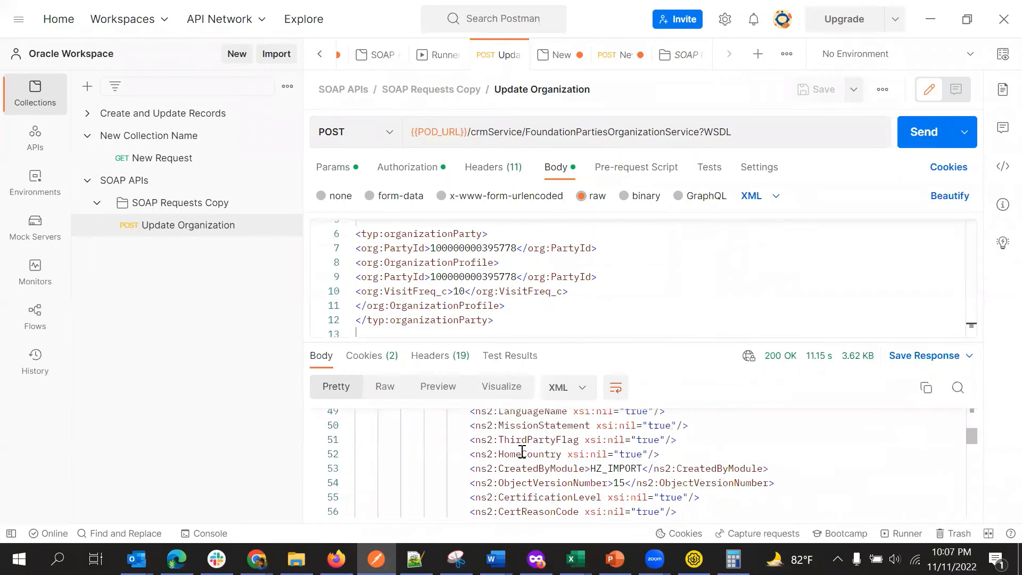
scroll("down", 3)
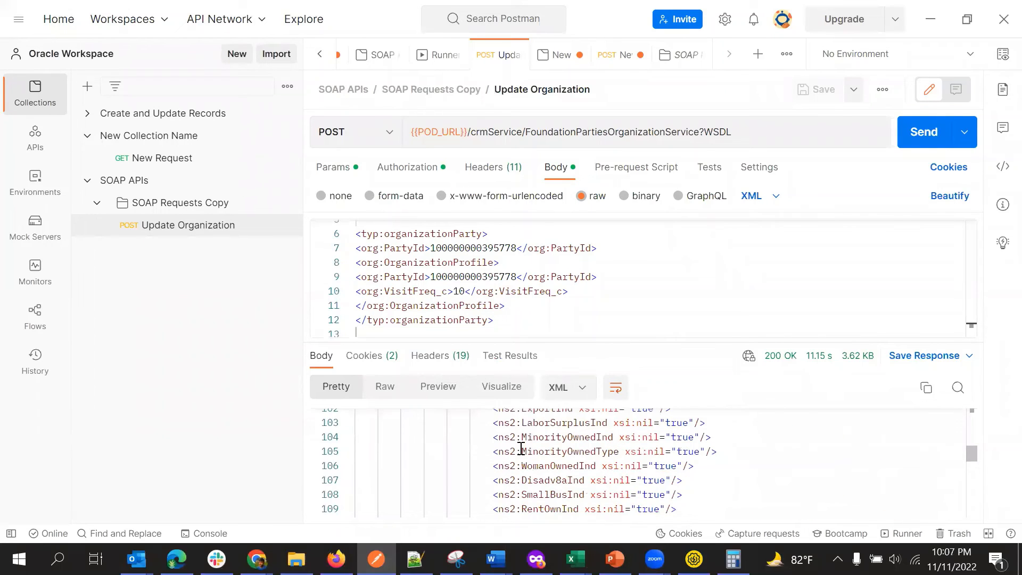
scroll("down", 3)
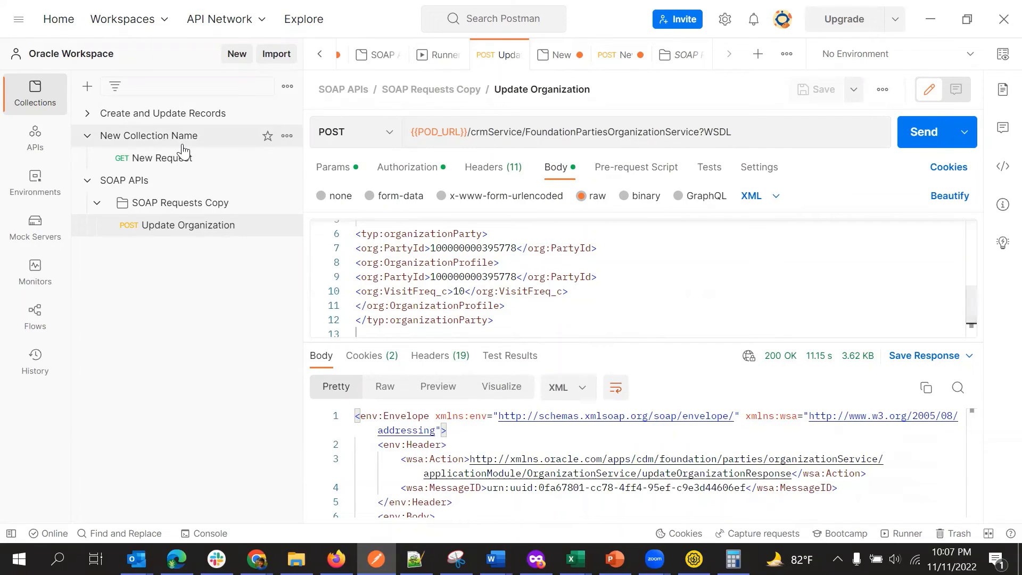
- Switch to New Collection Name to review its Username variable values
left_click(557, 55)
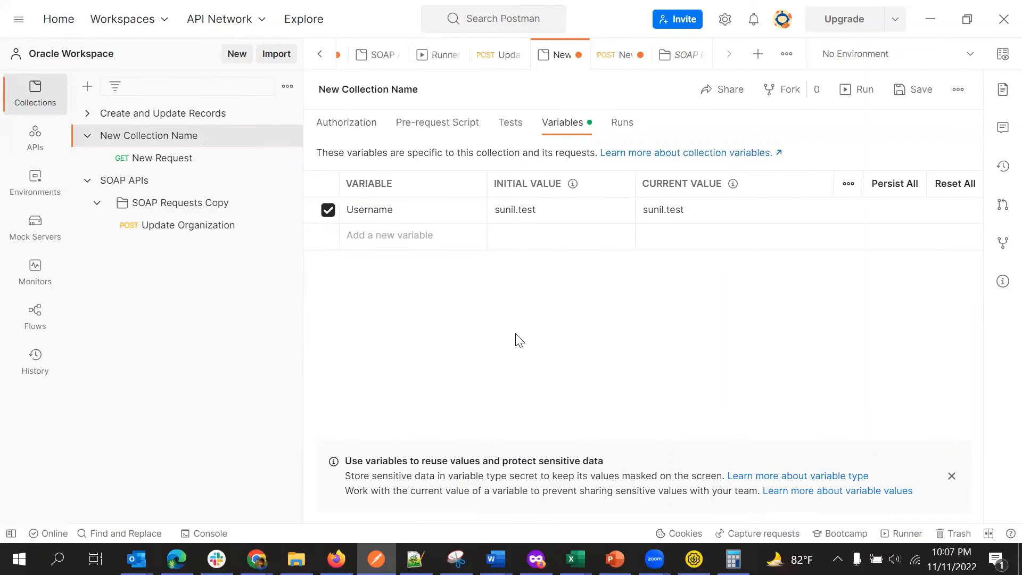
mouse_move(511, 284)
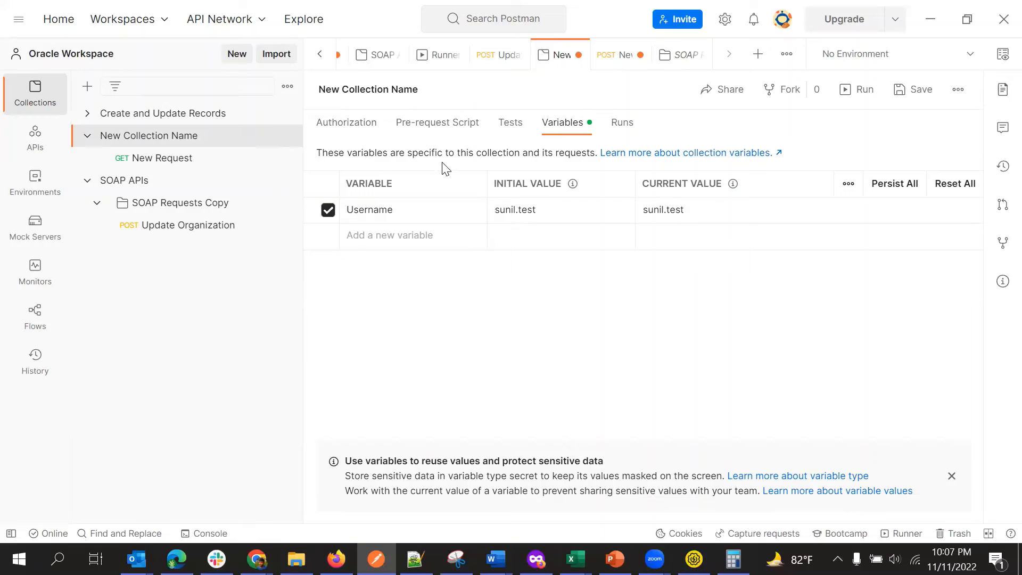
mouse_move(459, 151)
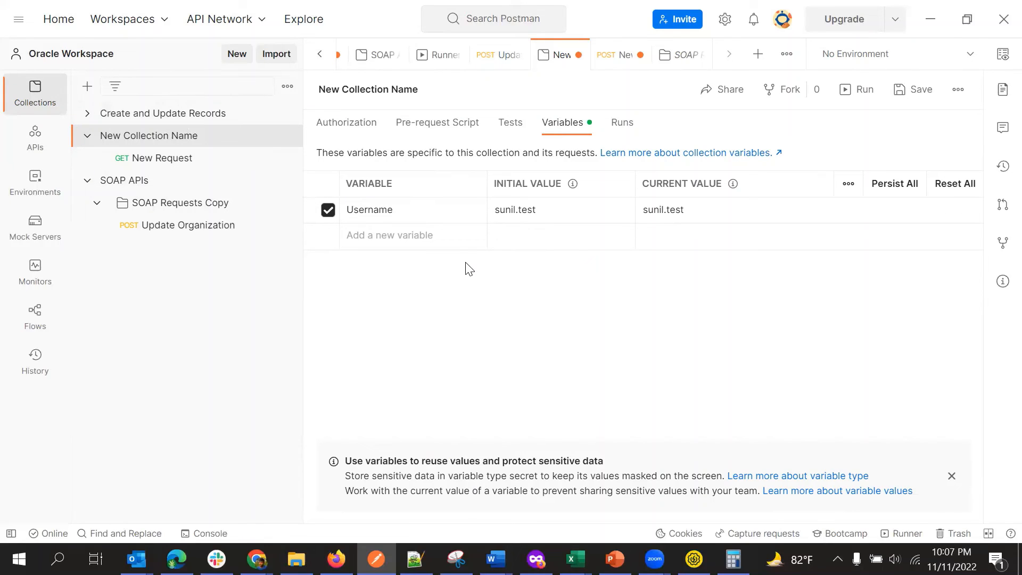
mouse_move(469, 287)
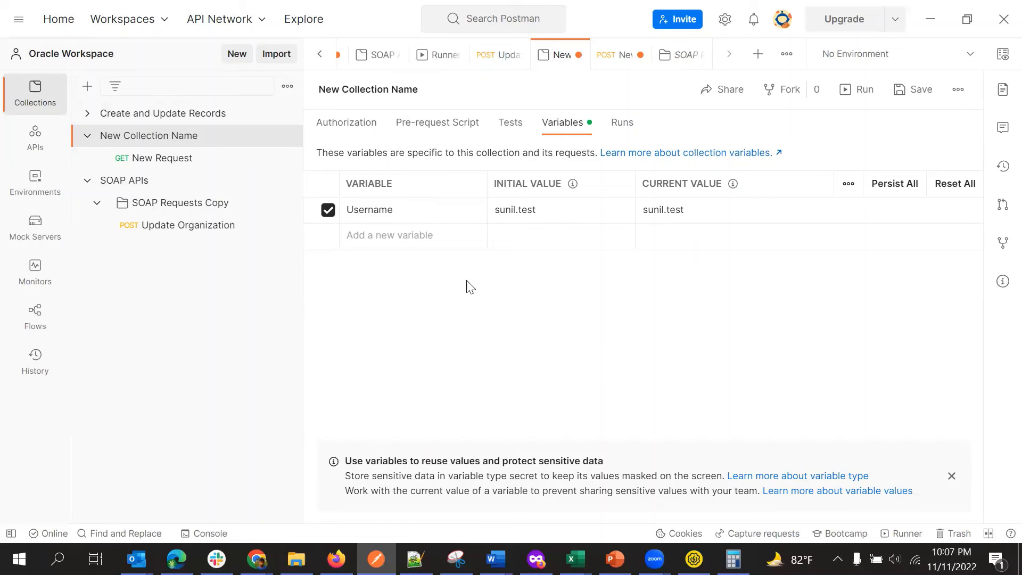
mouse_move(549, 225)
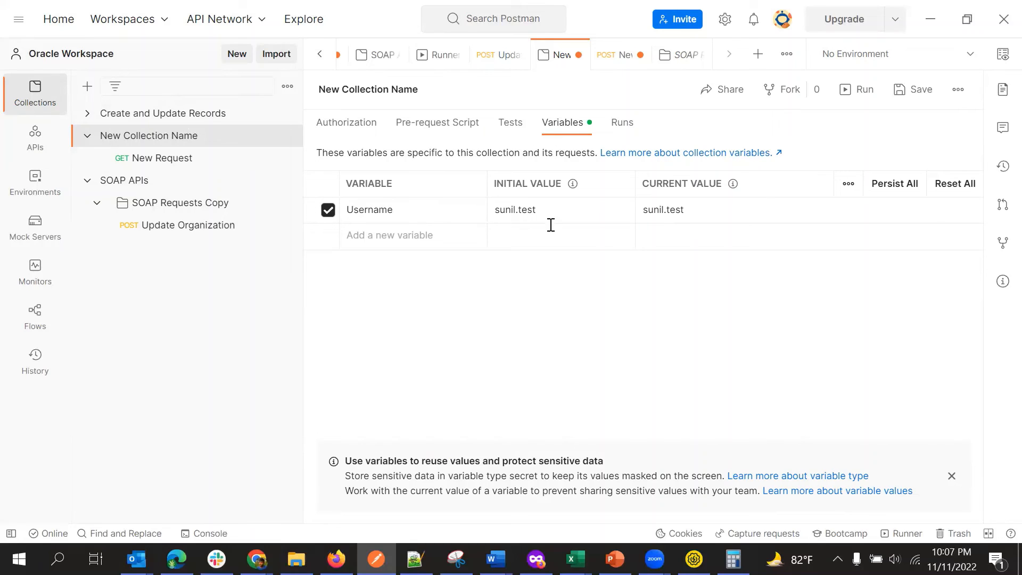
mouse_move(448, 346)
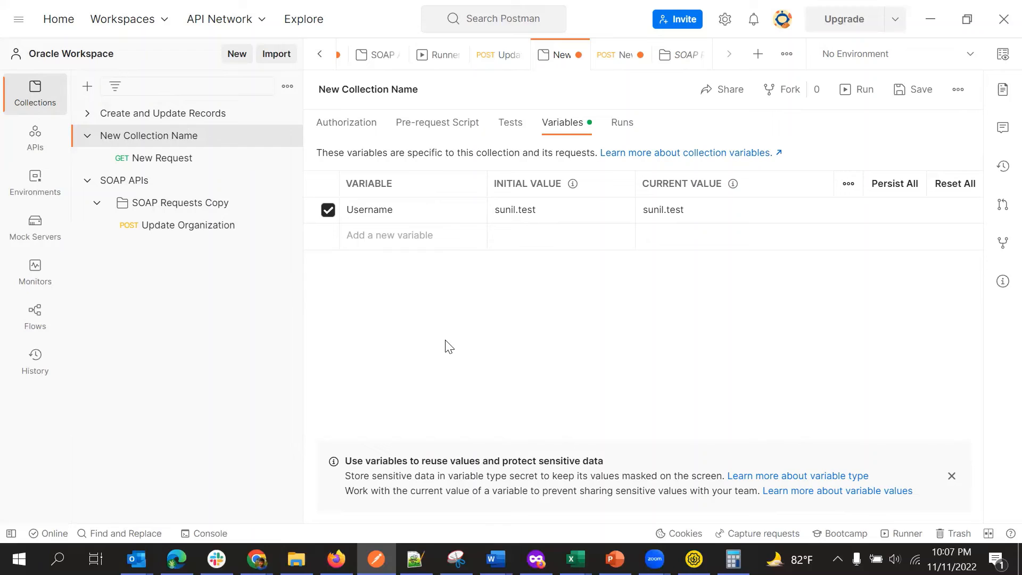
mouse_move(459, 349)
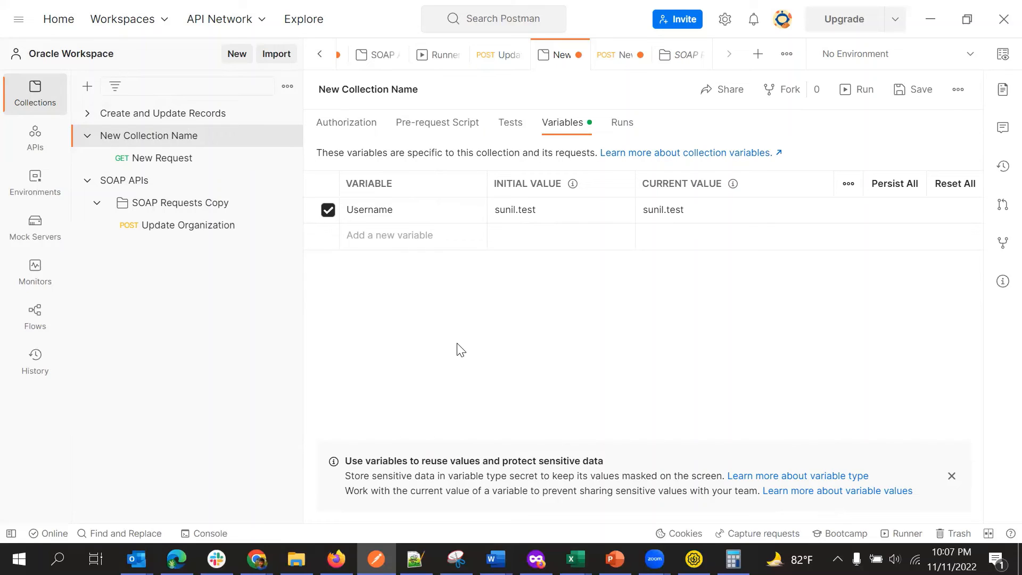
mouse_move(492, 340)
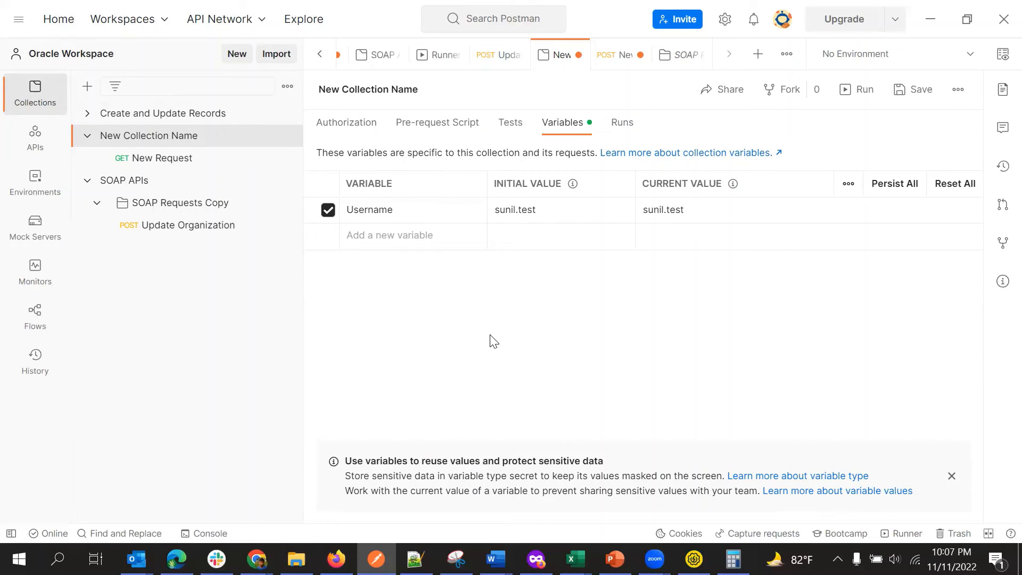
mouse_move(508, 333)
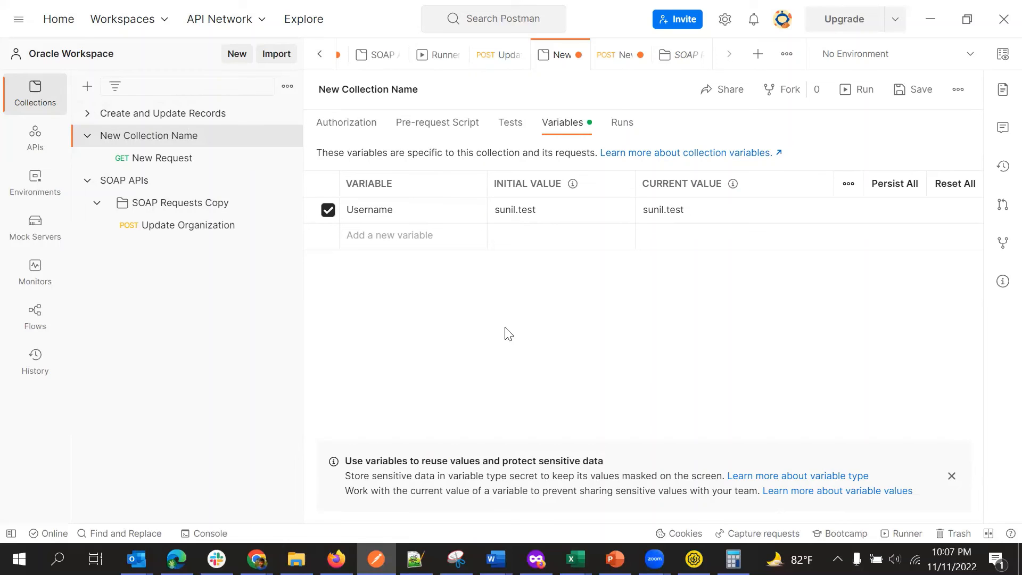
mouse_move(536, 523)
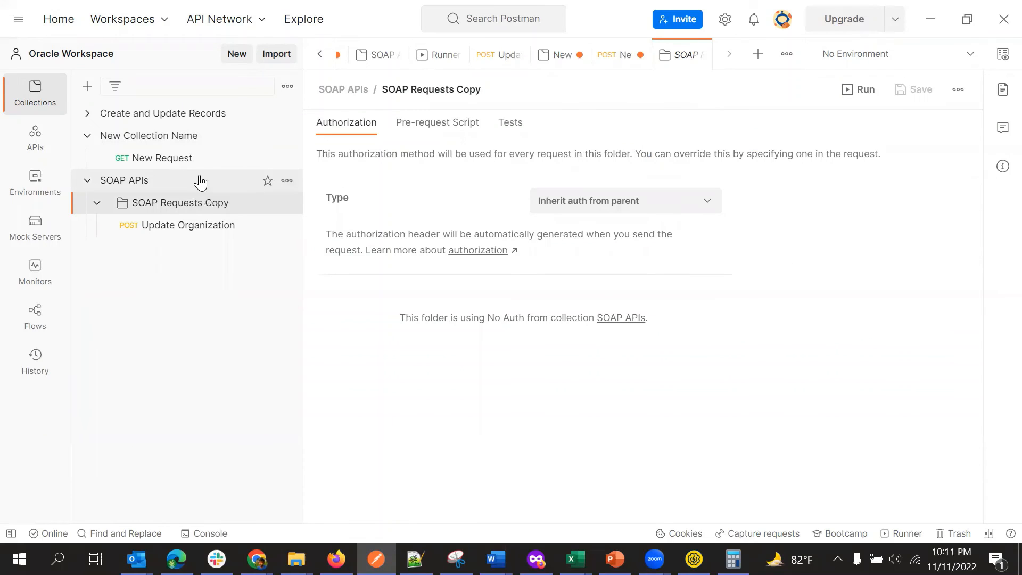
- Start a run of the SOAP APIs collection, then go back to Update Organization
left_click(123, 180)
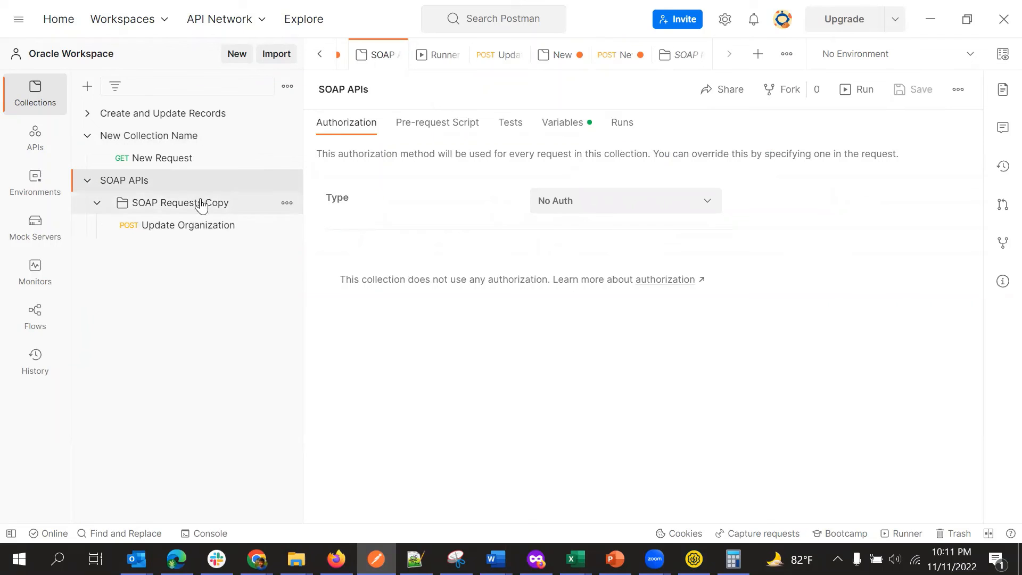
mouse_move(286, 180)
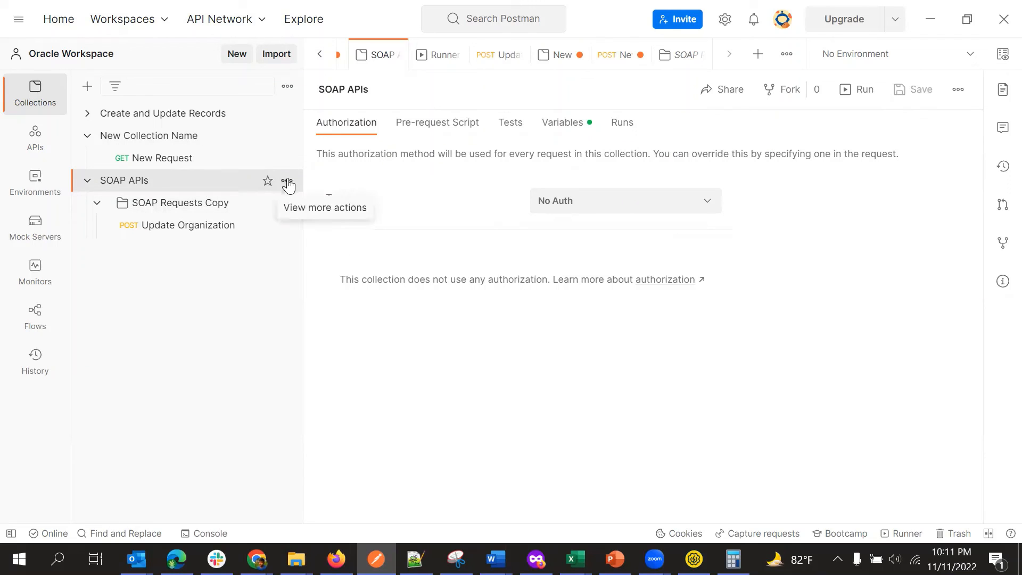
left_click(287, 181)
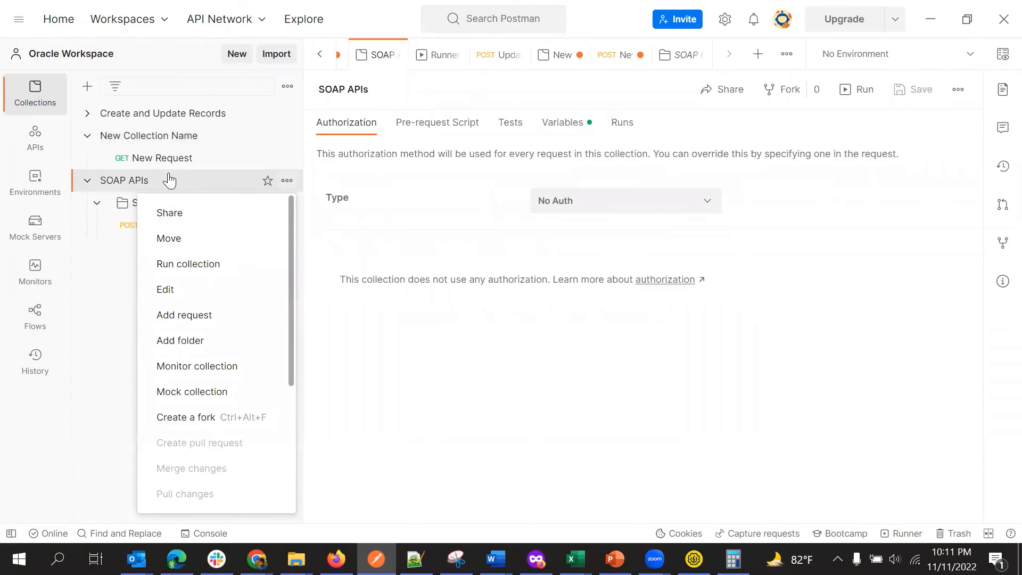
left_click(188, 263)
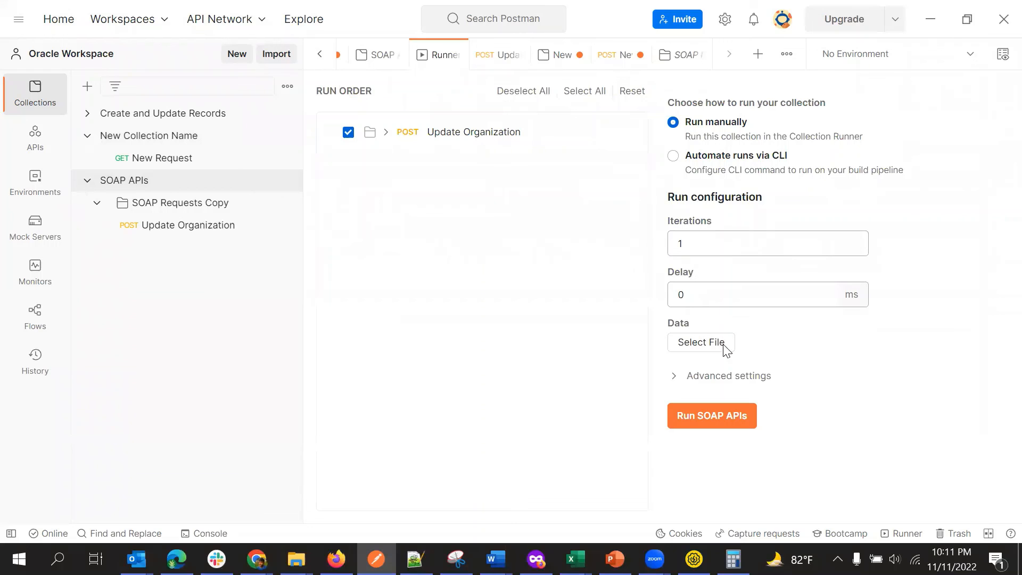
left_click(188, 224)
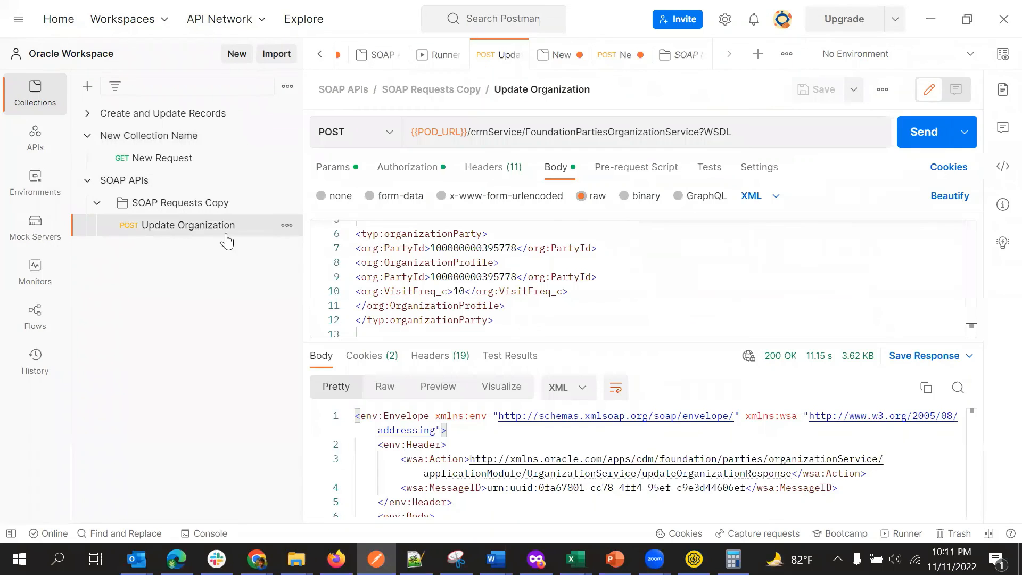
- Replace the first PartyId number on body line 7 with a {{par…}} variable placeholder
double_click(474, 248)
type("{{")
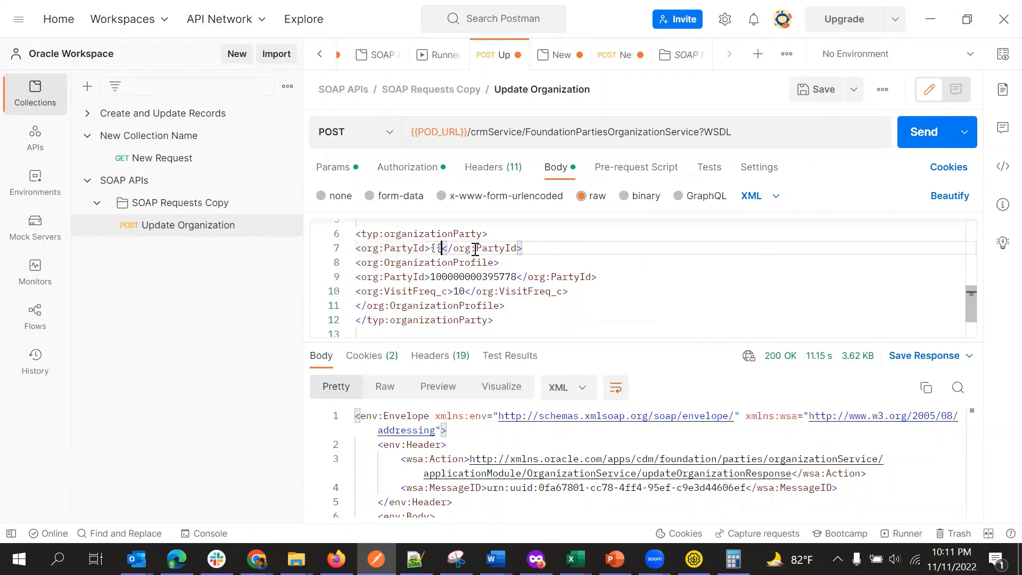
type("}}")
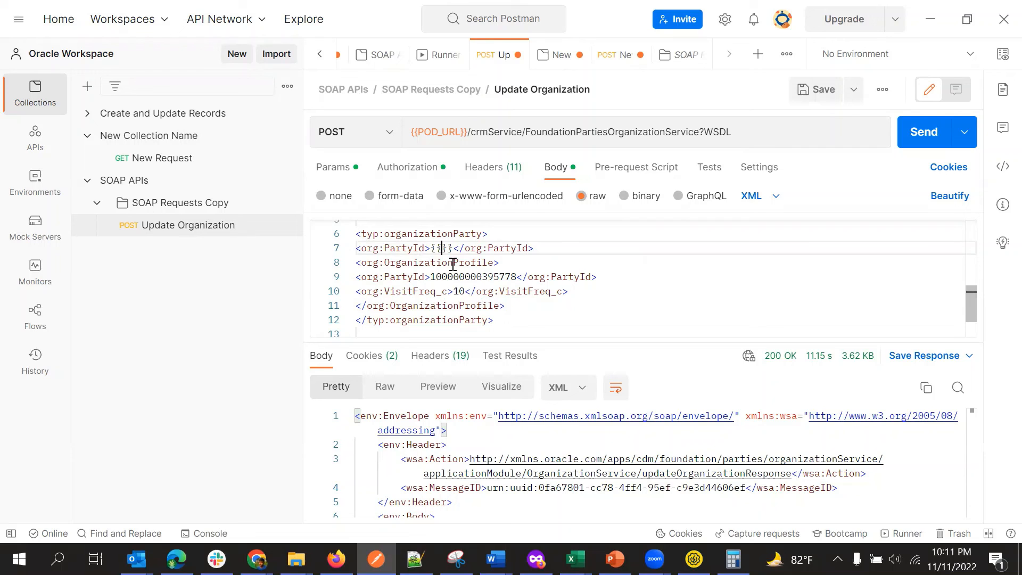
type("par")
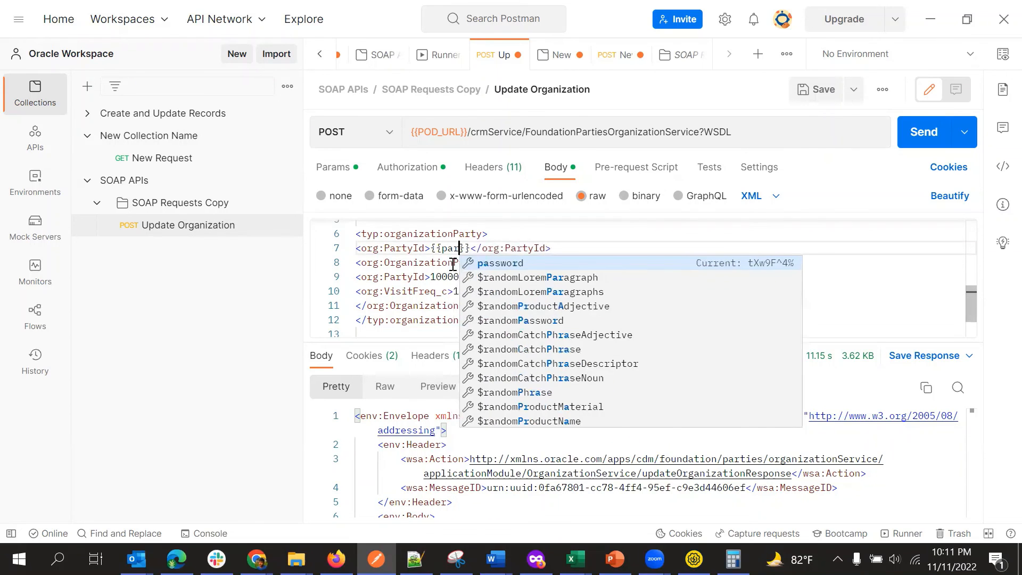